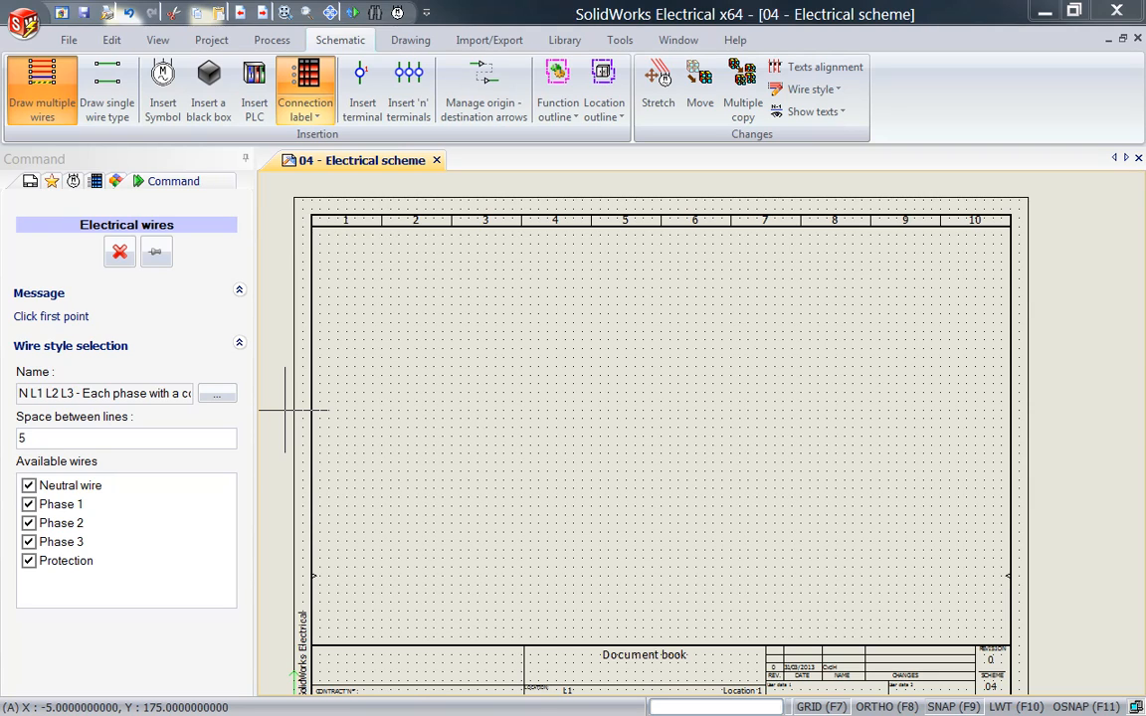
mouse_move(343, 264)
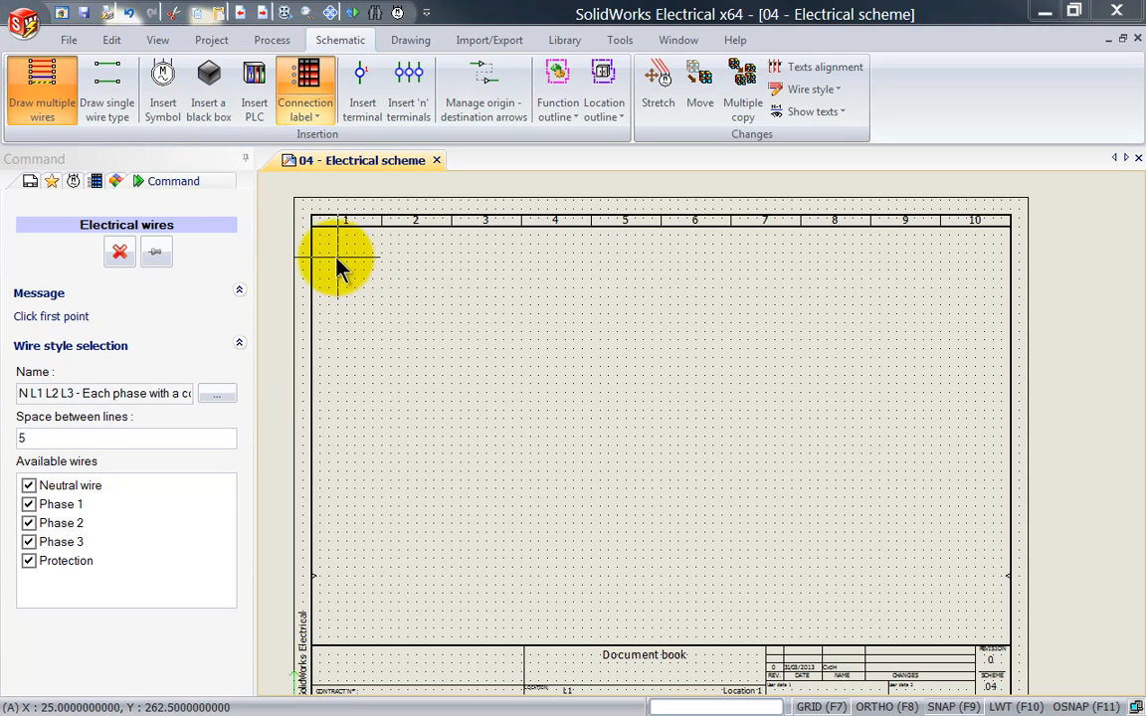
- Start the five-wire N, L1, L2, L3, PE bus at the sheet's top left, heading down
click(344, 264)
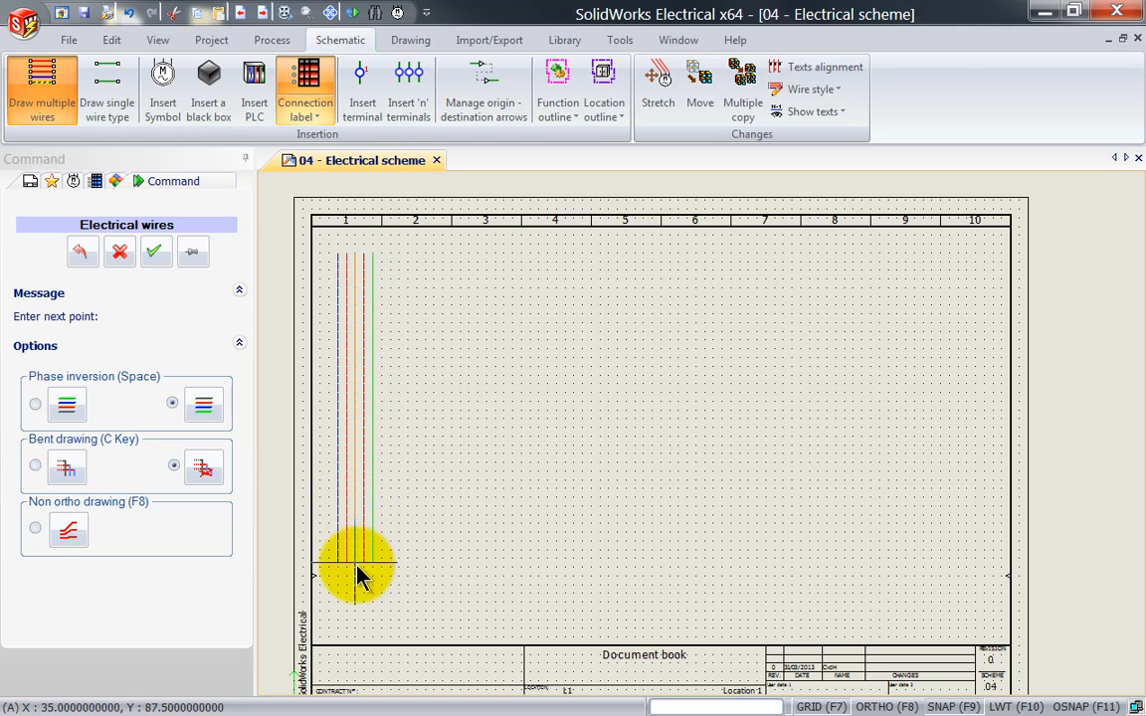
mouse_move(359, 562)
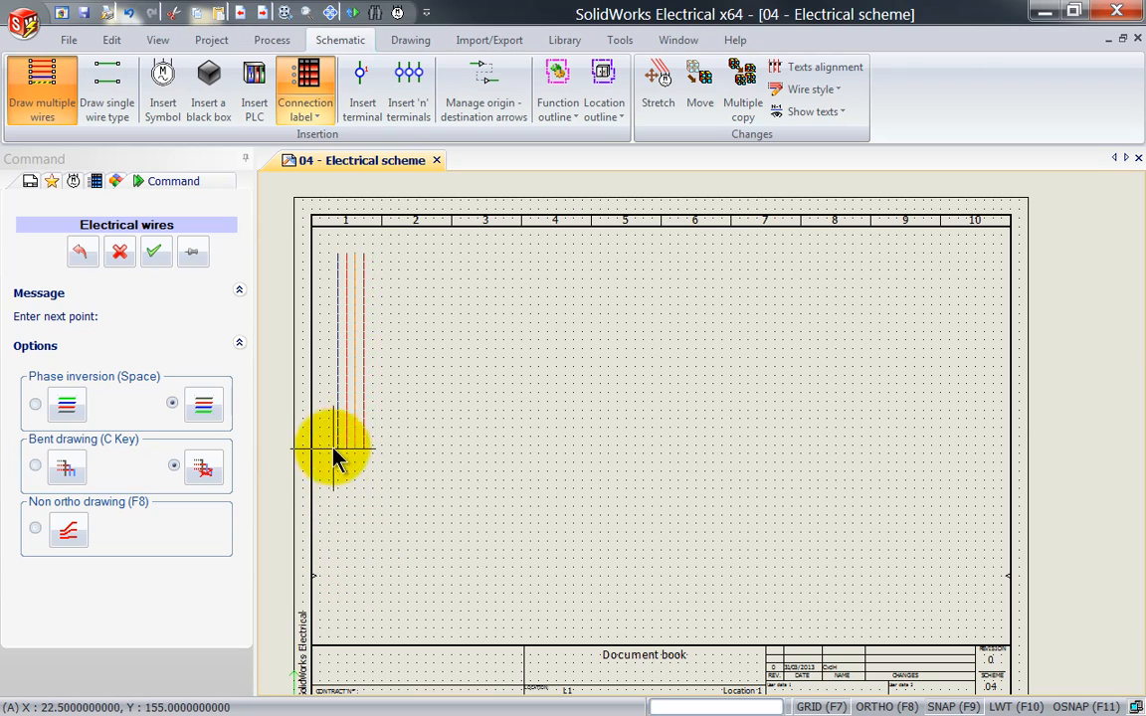
mouse_move(338, 562)
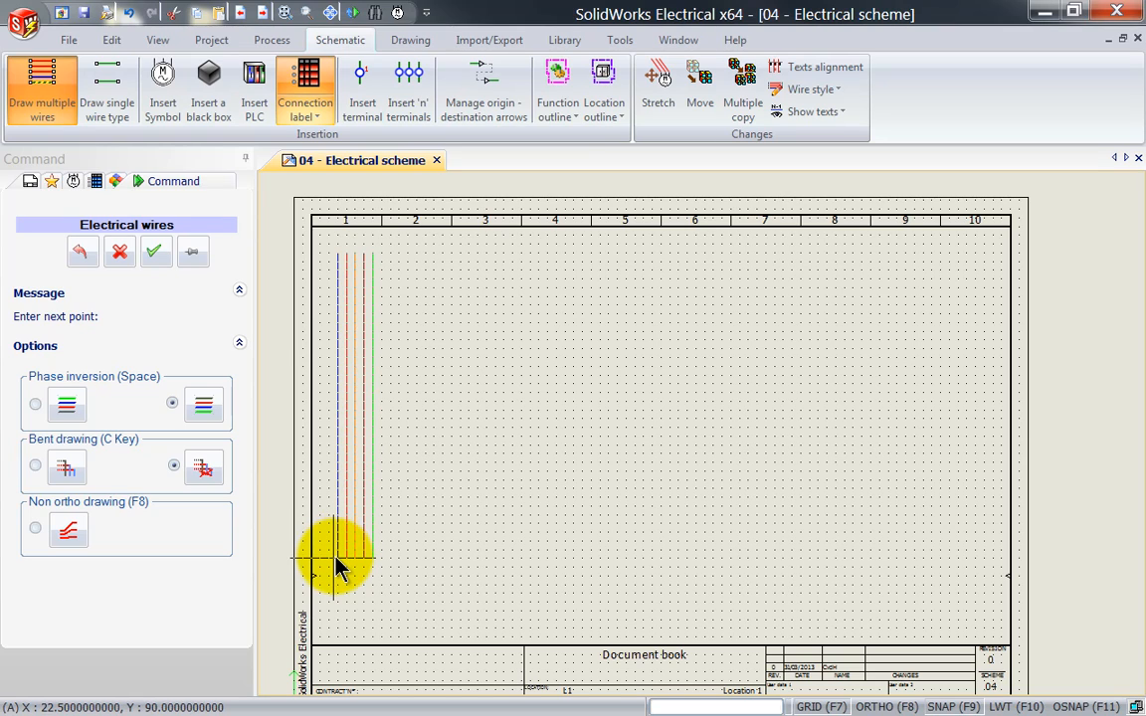
click(36, 403)
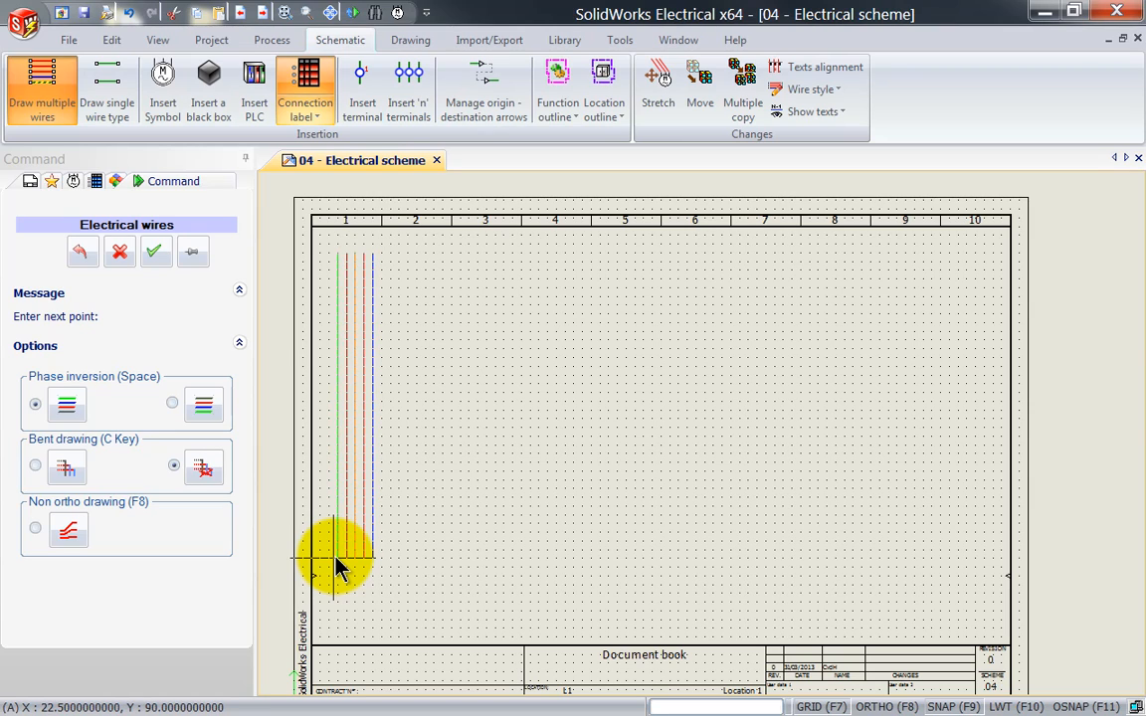
click(171, 403)
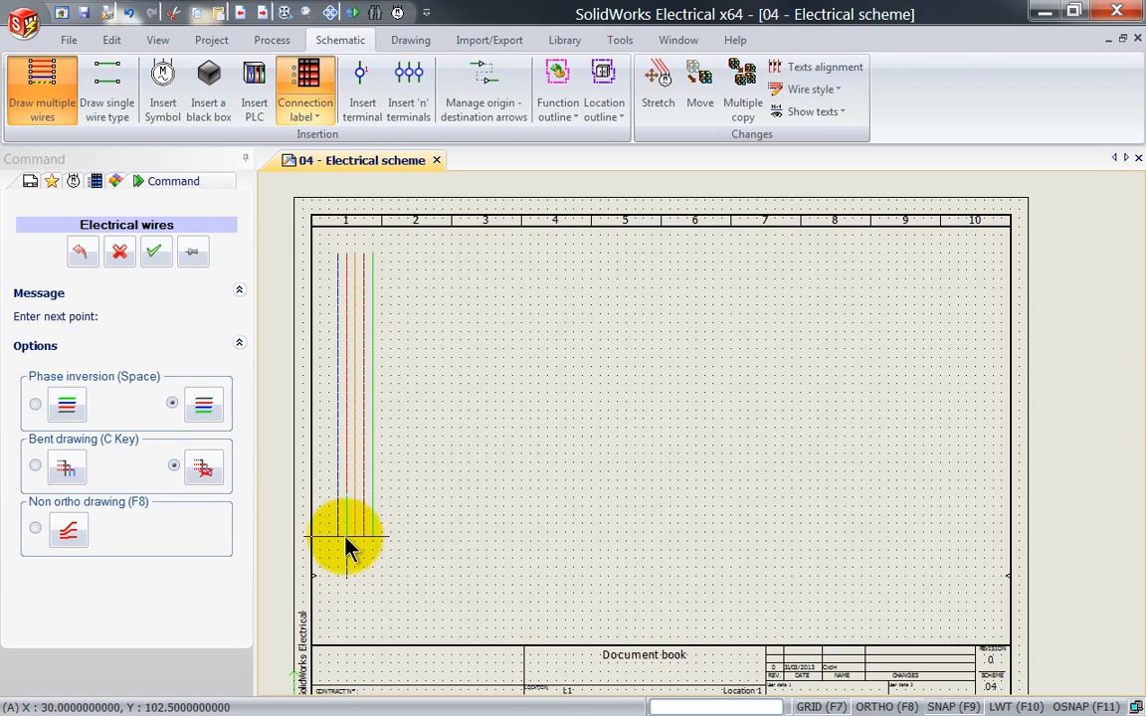
- Fix the bus corner at the bottom left so the wires run right toward column 6
click(634, 522)
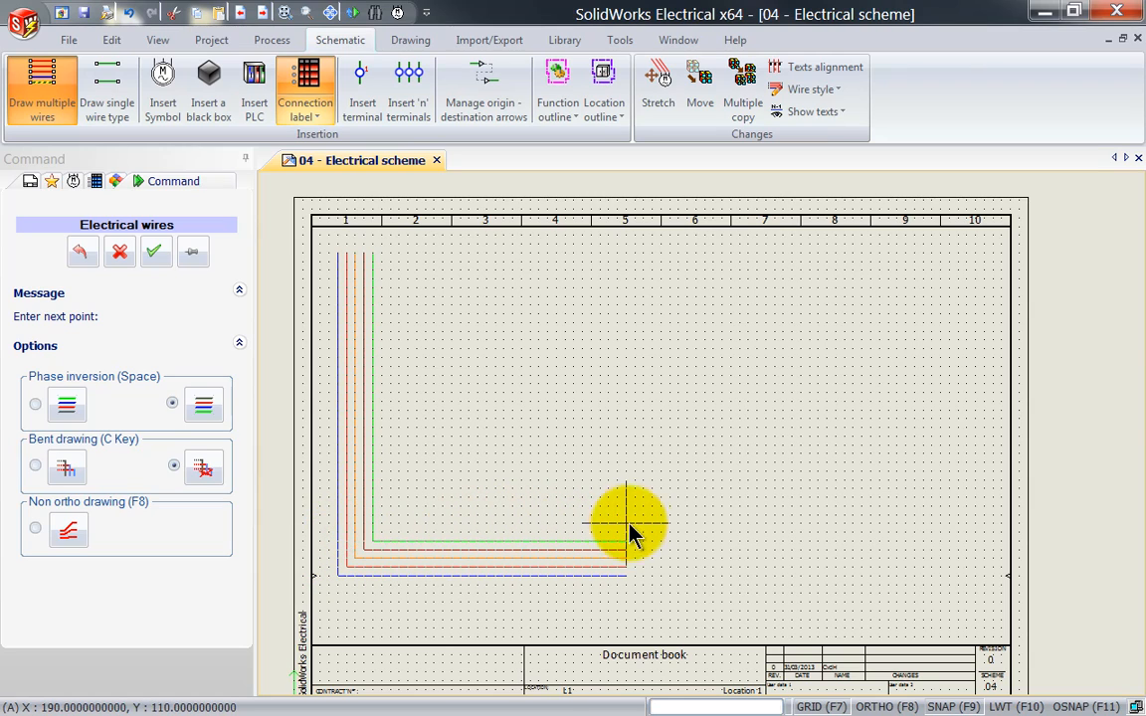
mouse_move(652, 523)
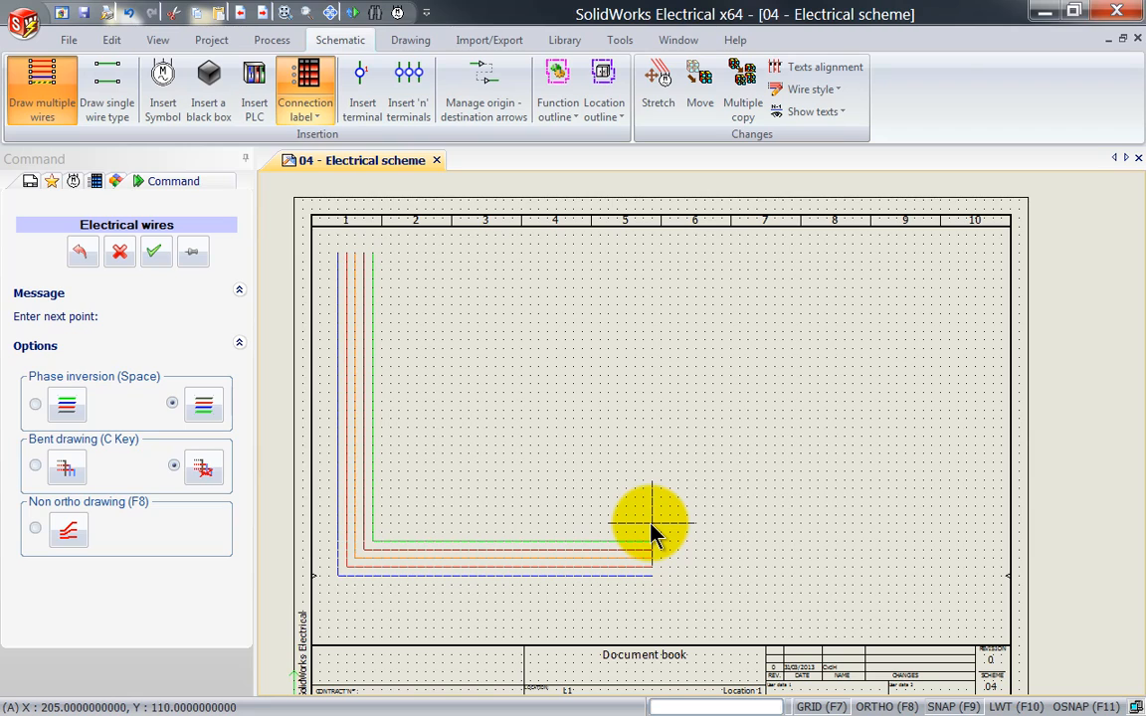
mouse_move(708, 568)
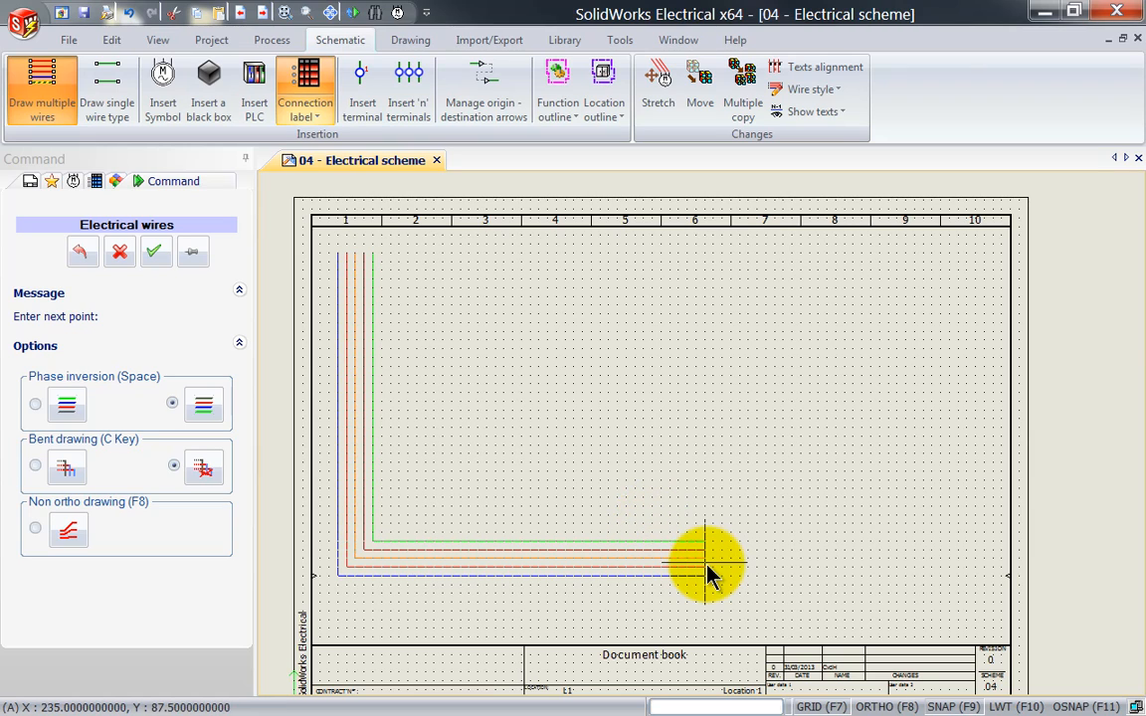
mouse_move(641, 548)
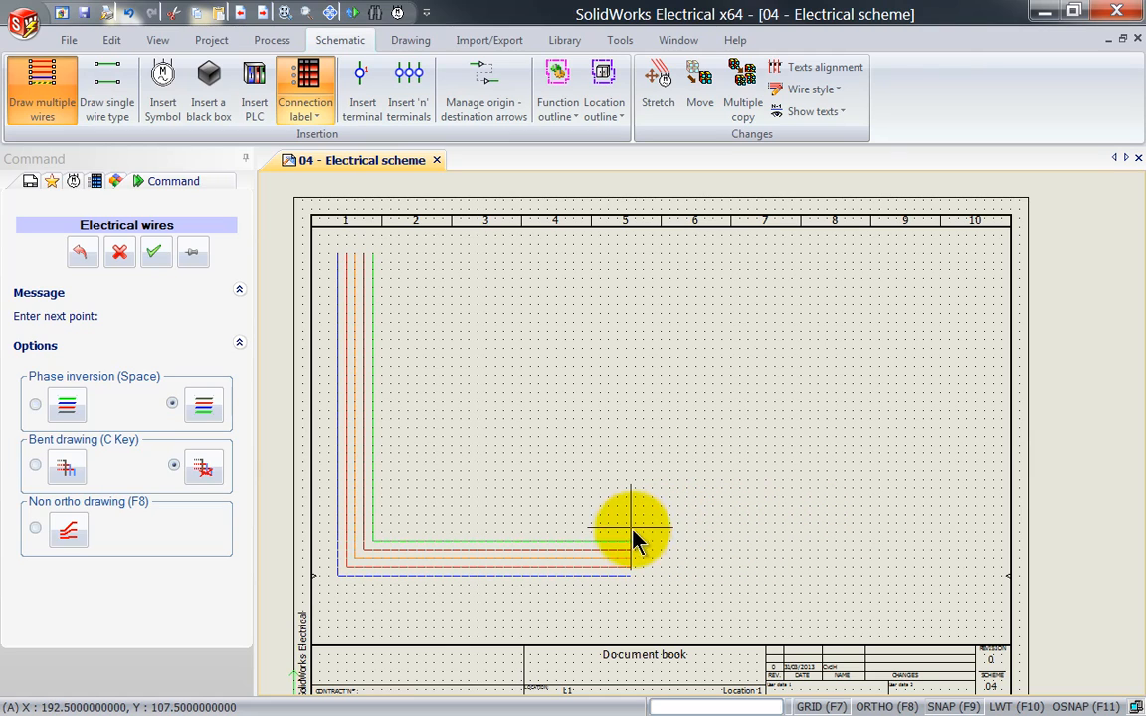
mouse_move(662, 523)
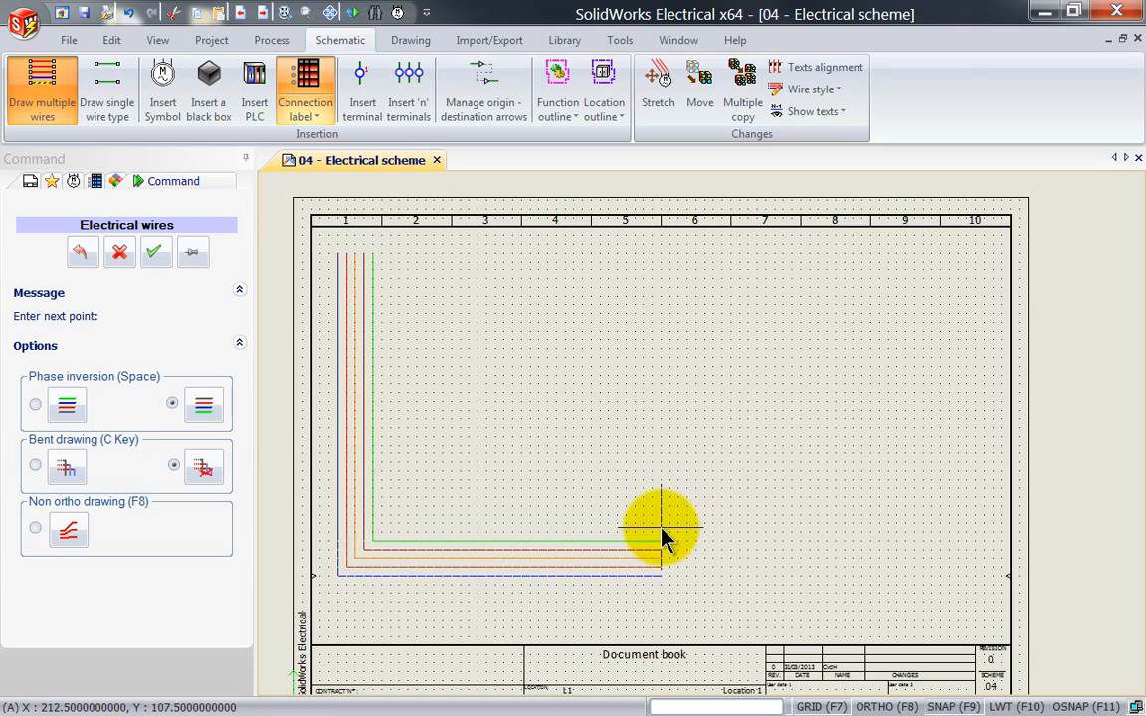
mouse_move(696, 547)
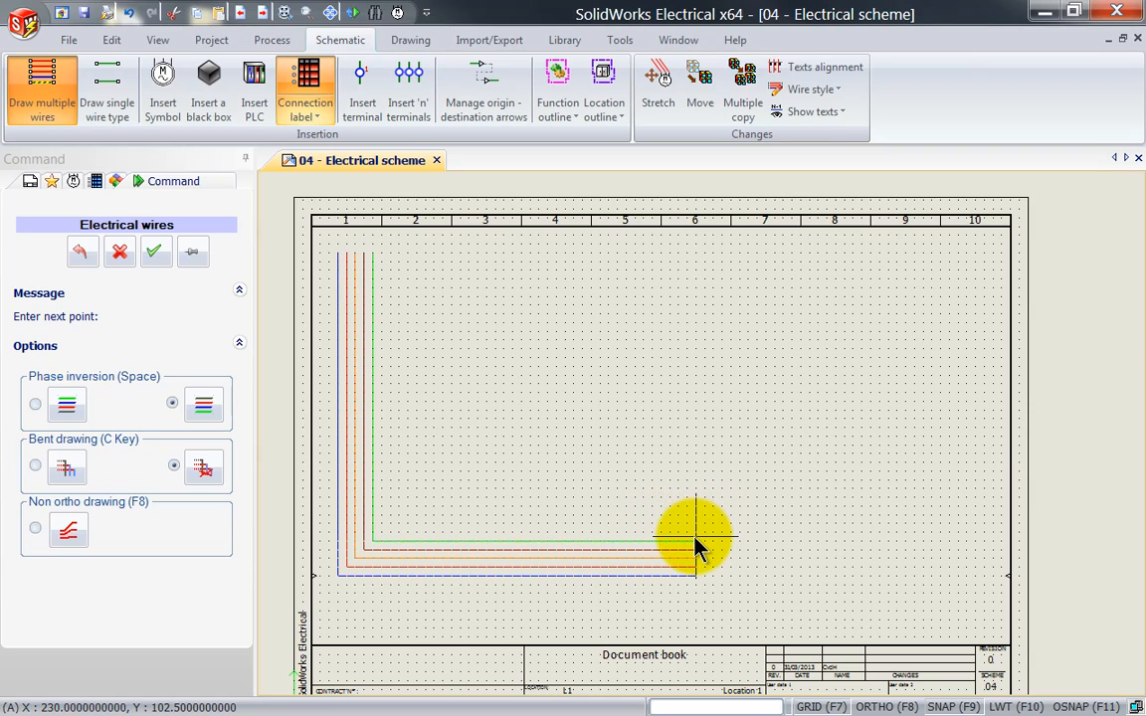
mouse_move(691, 527)
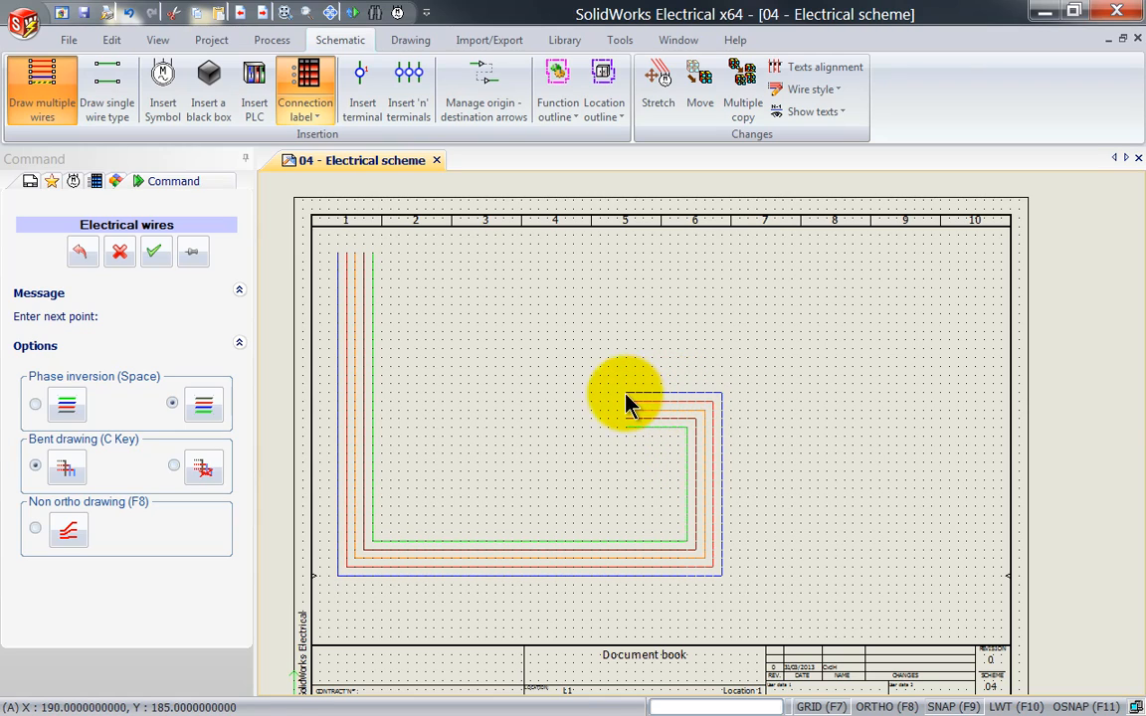
mouse_move(542, 405)
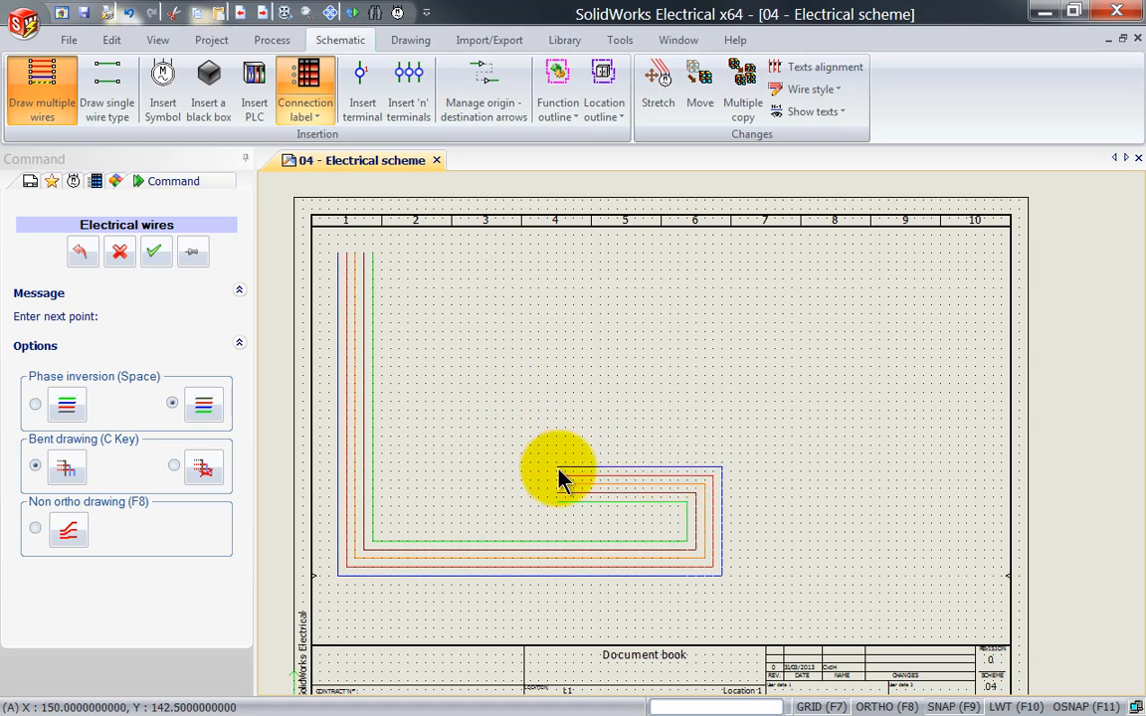
mouse_move(453, 347)
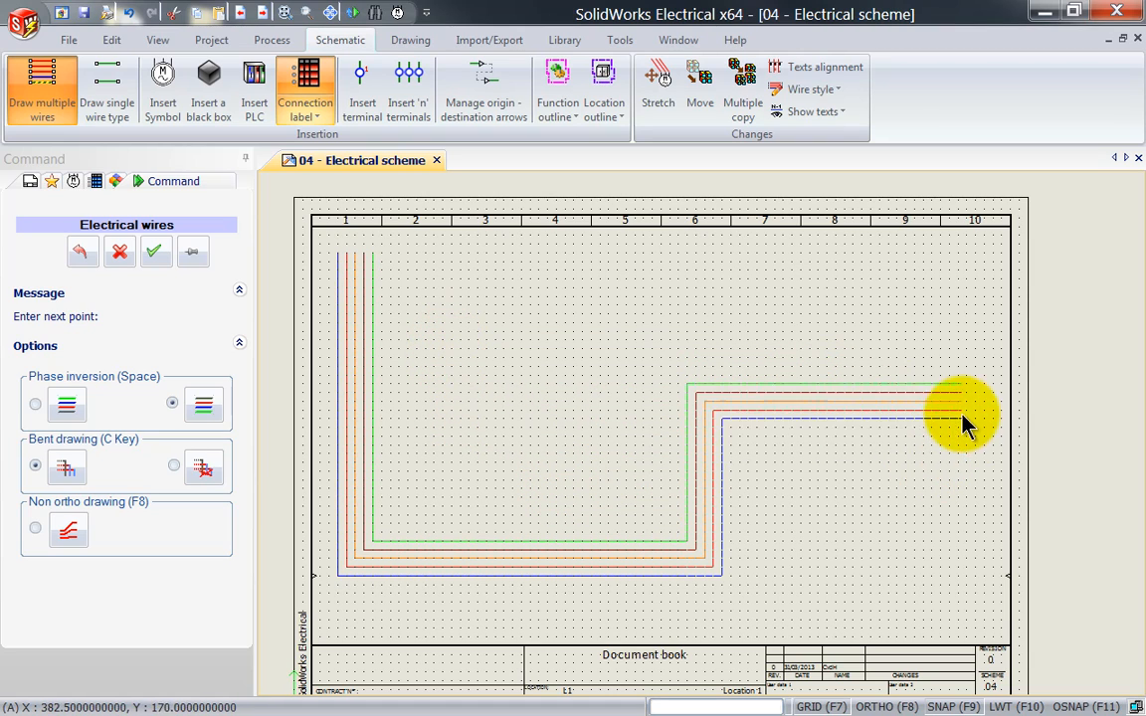
mouse_move(990, 299)
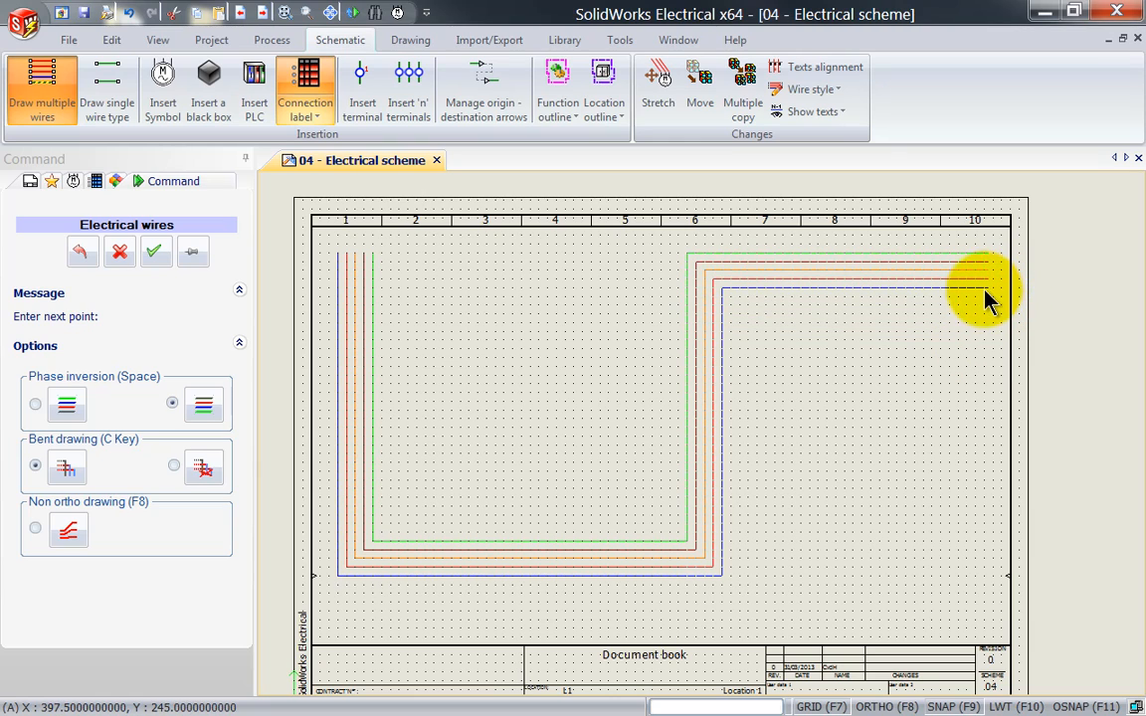
mouse_move(980, 376)
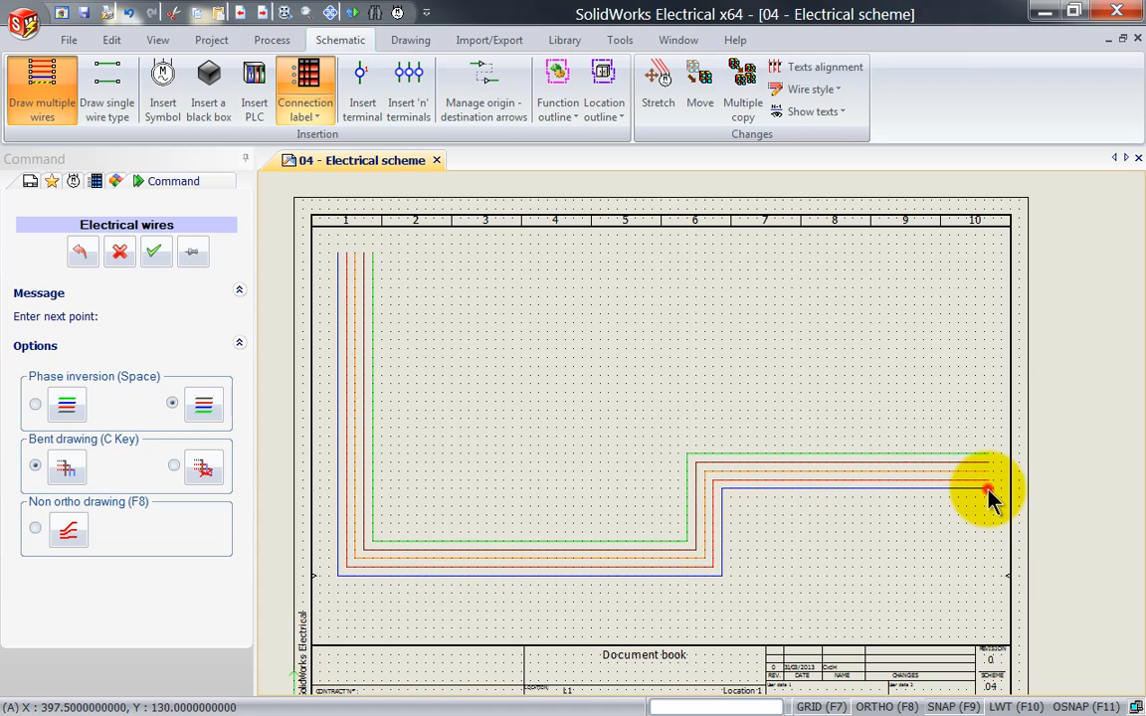
mouse_move(913, 358)
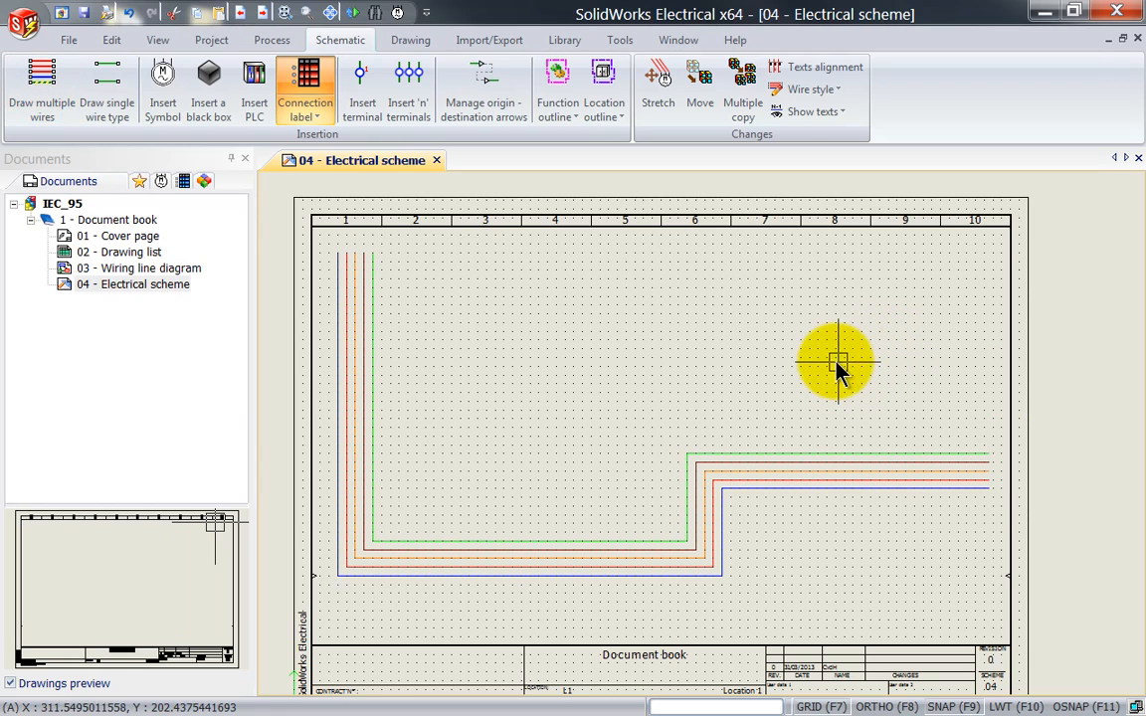
mouse_move(567, 453)
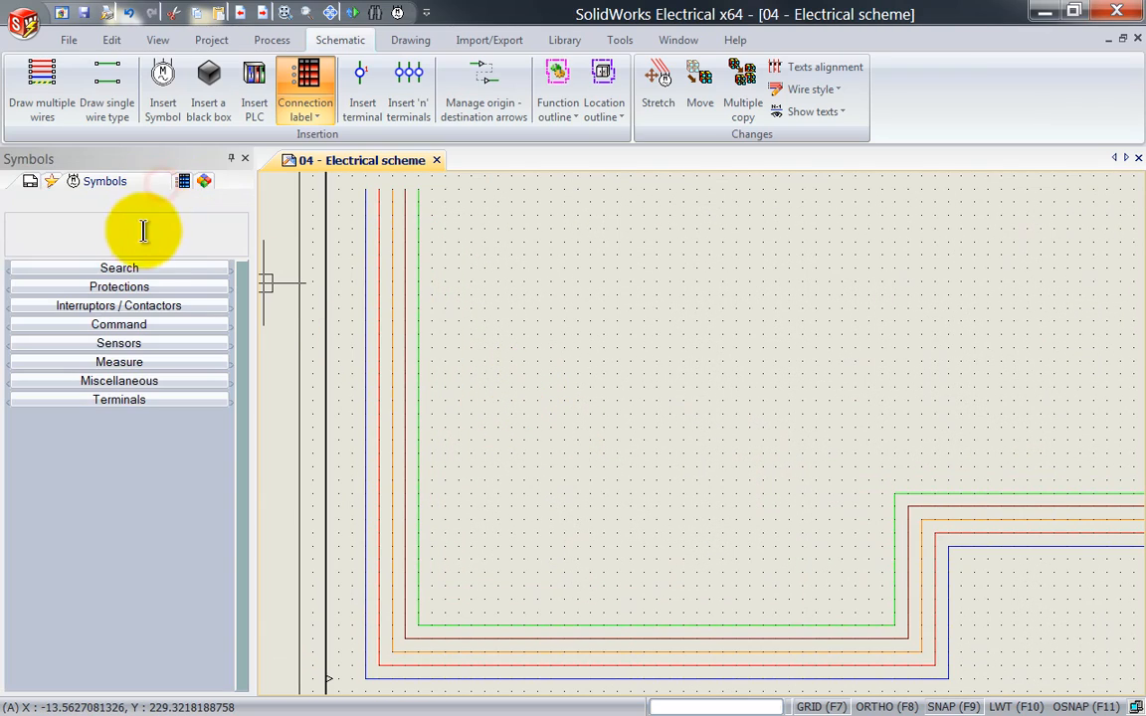
- Search the symbol library for '3 pole' symbols
click(118, 268)
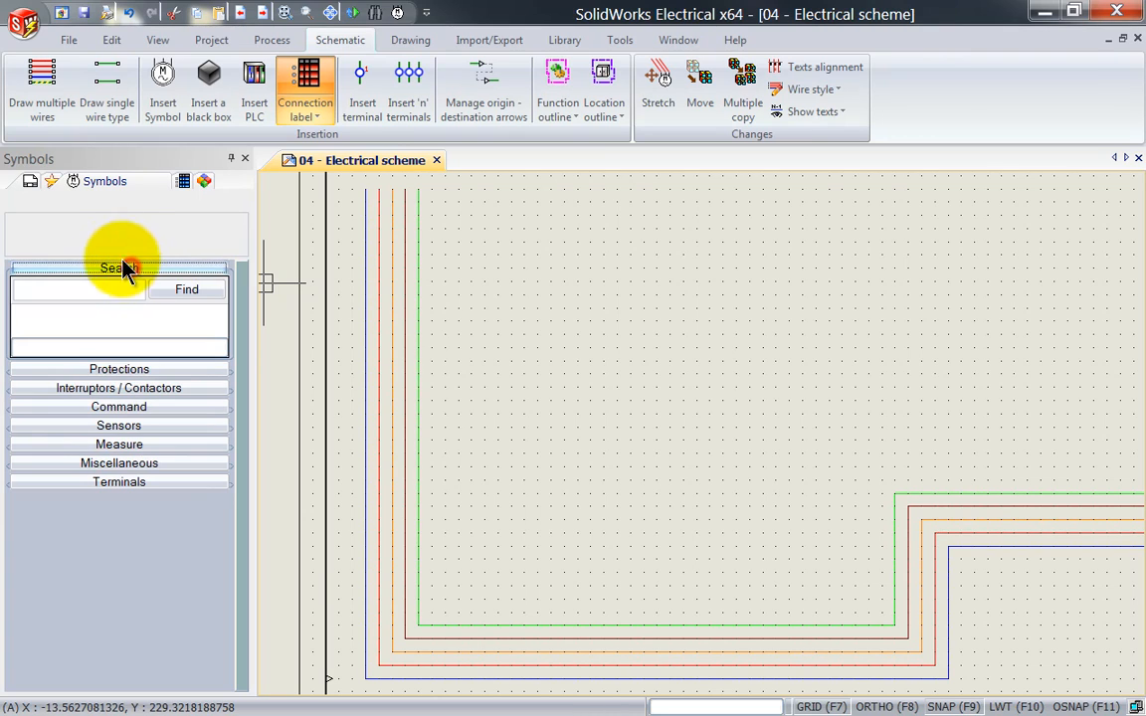
text(3 p)
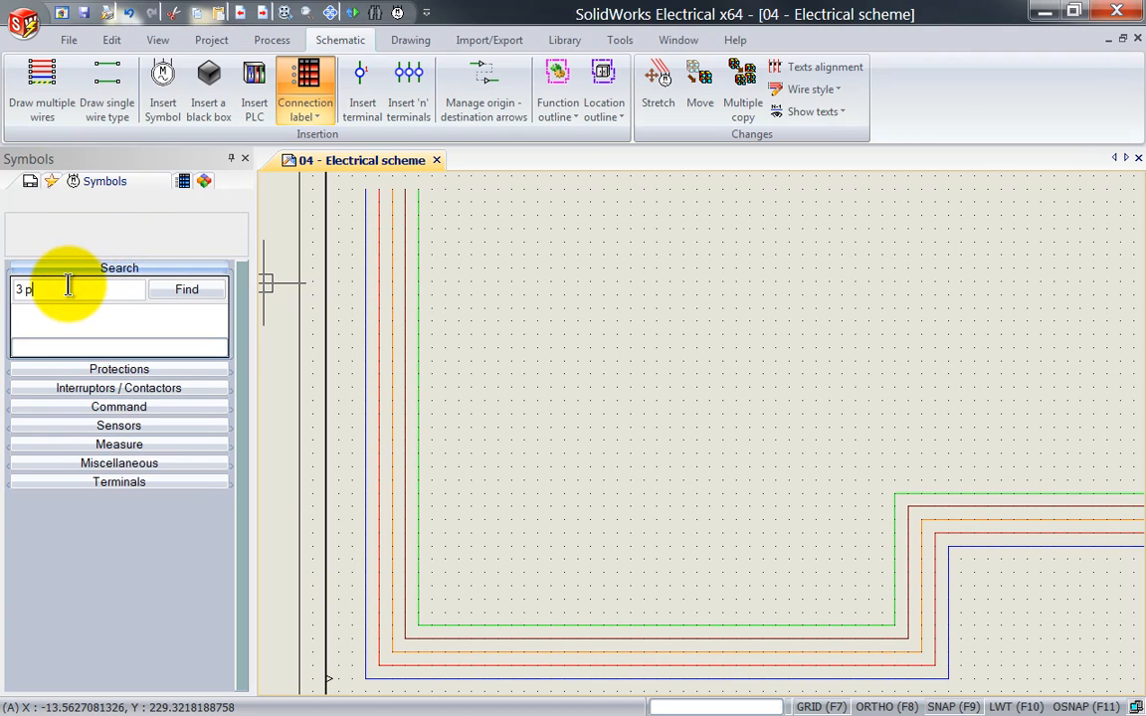
text(ole)
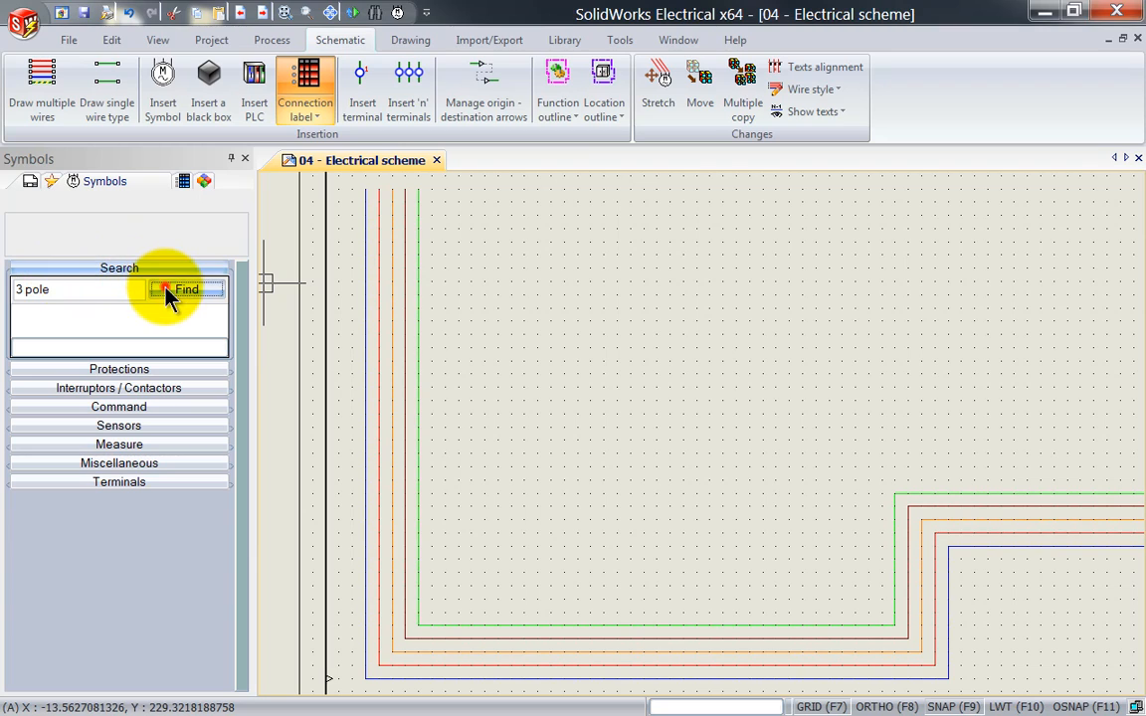
click(186, 290)
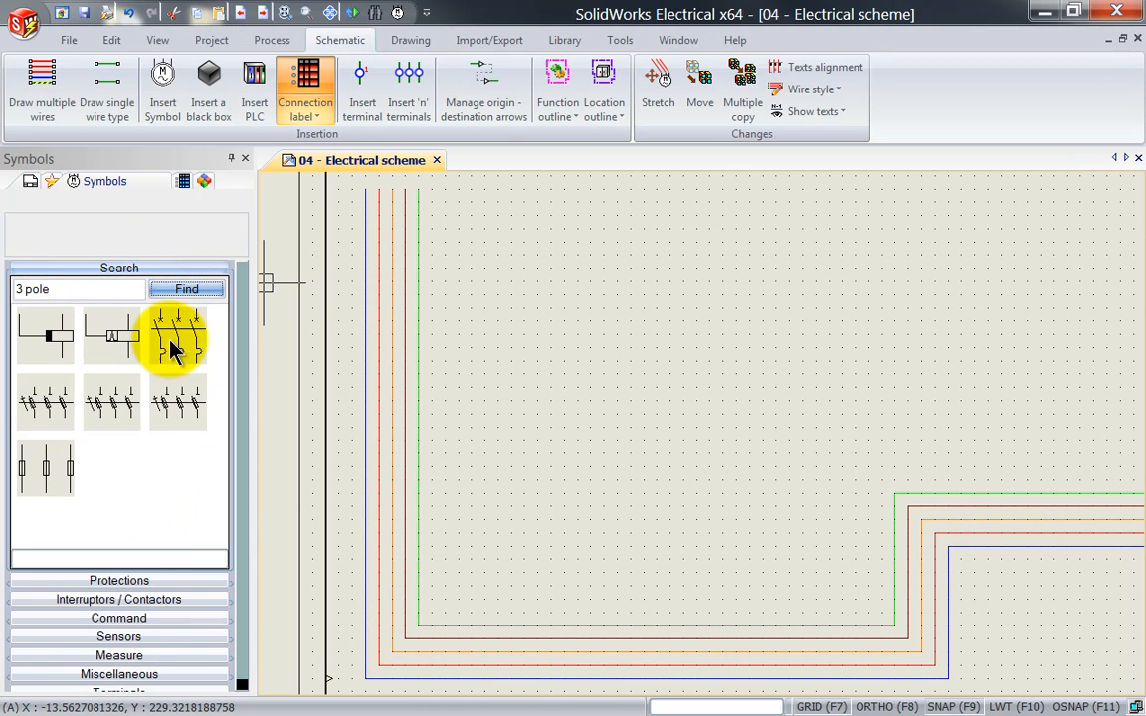
mouse_move(233, 413)
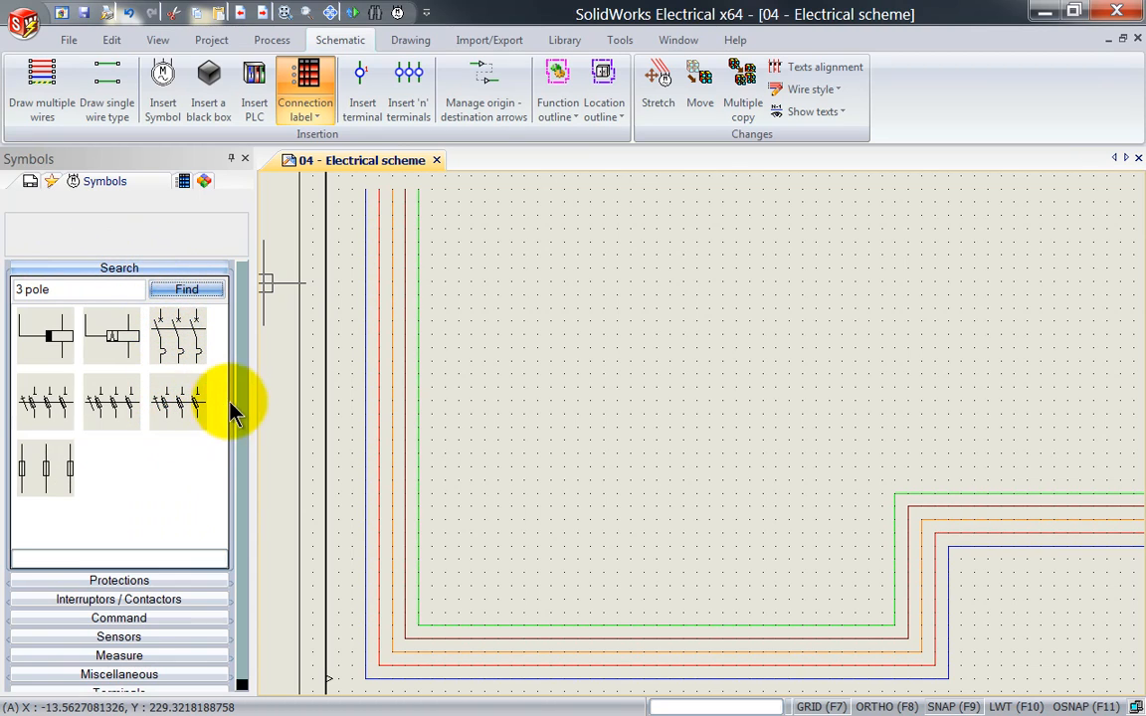
mouse_move(113, 401)
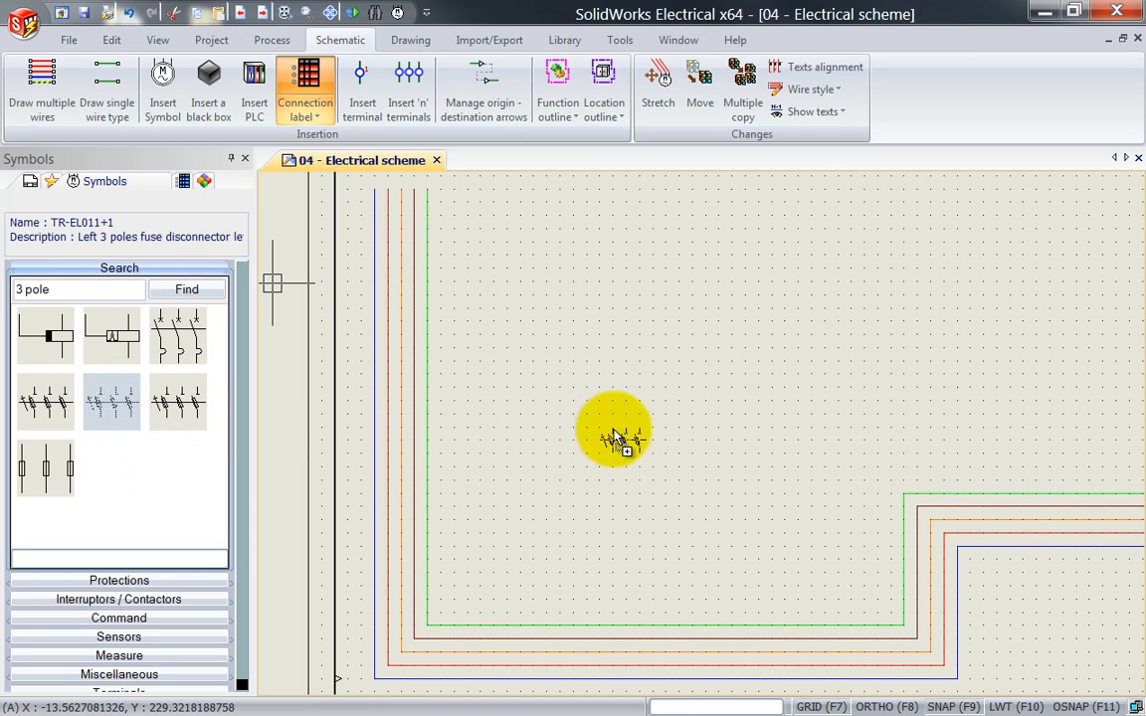
mouse_move(602, 468)
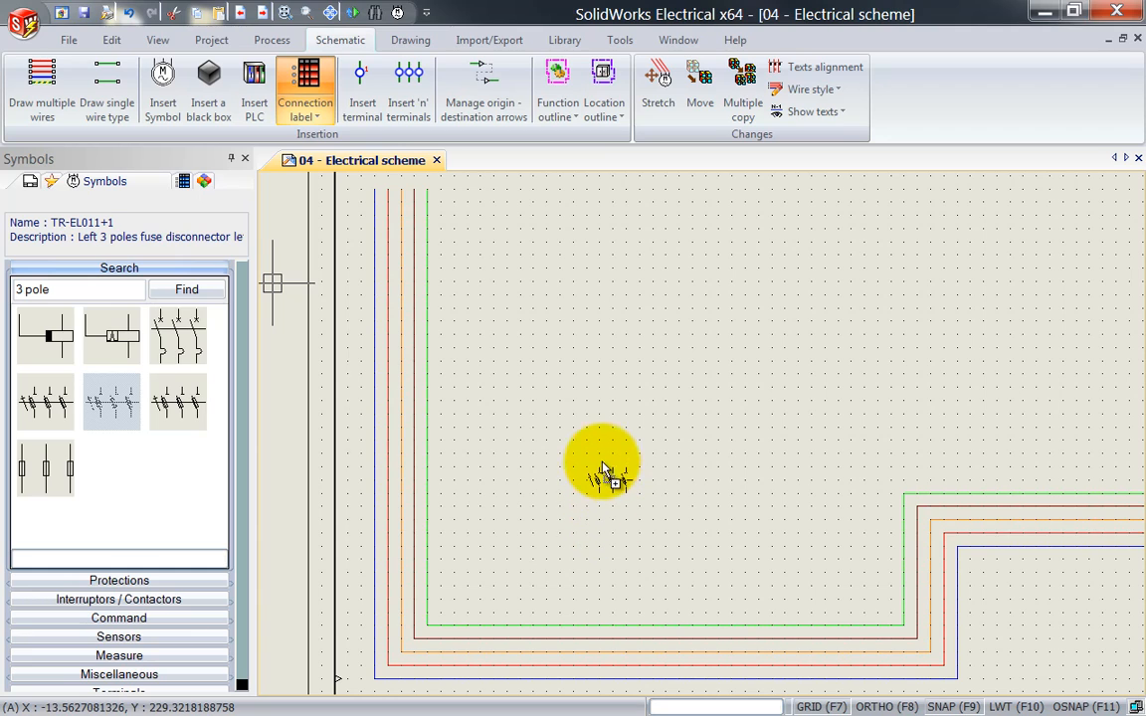
mouse_move(634, 491)
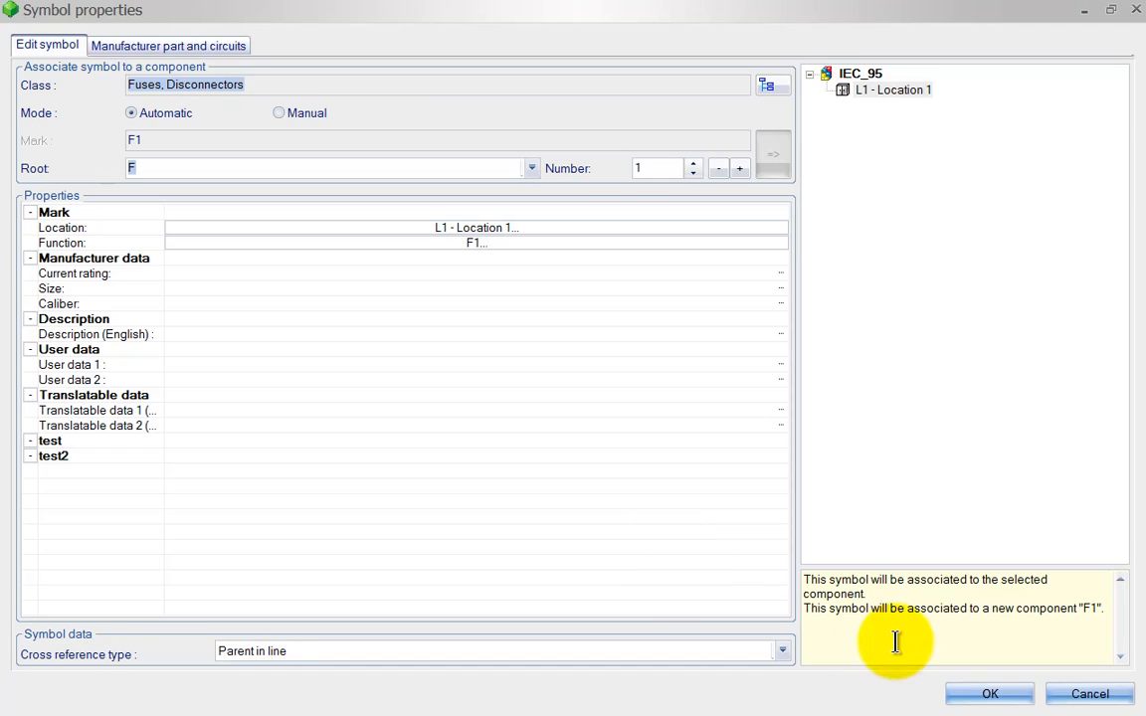
- Place the three-pole fuse disconnector as F1 above the wire bus
click(989, 693)
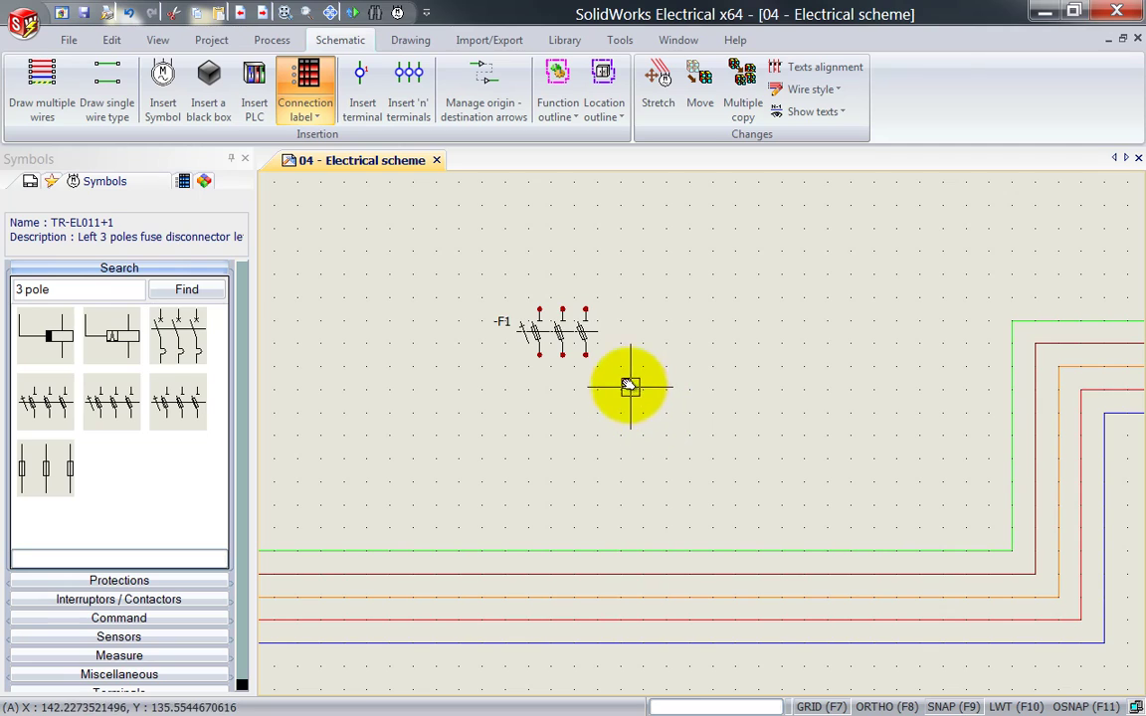
- End symbol insertion and start a single wire on the blue bus line
click(107, 95)
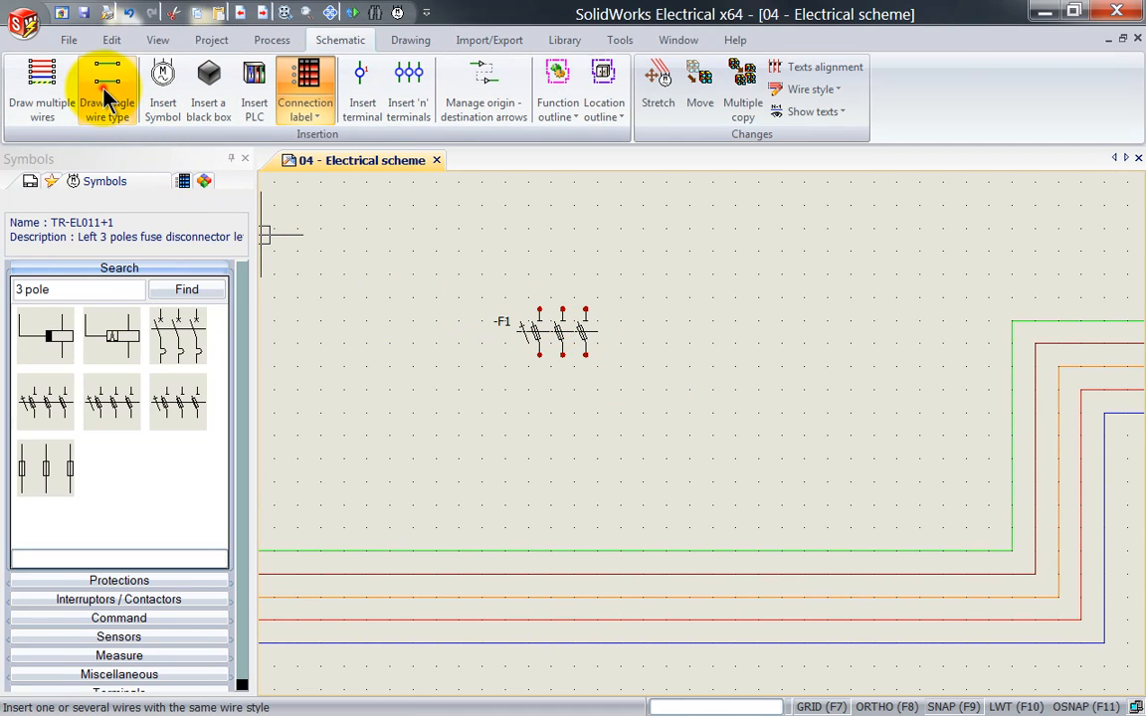
click(107, 89)
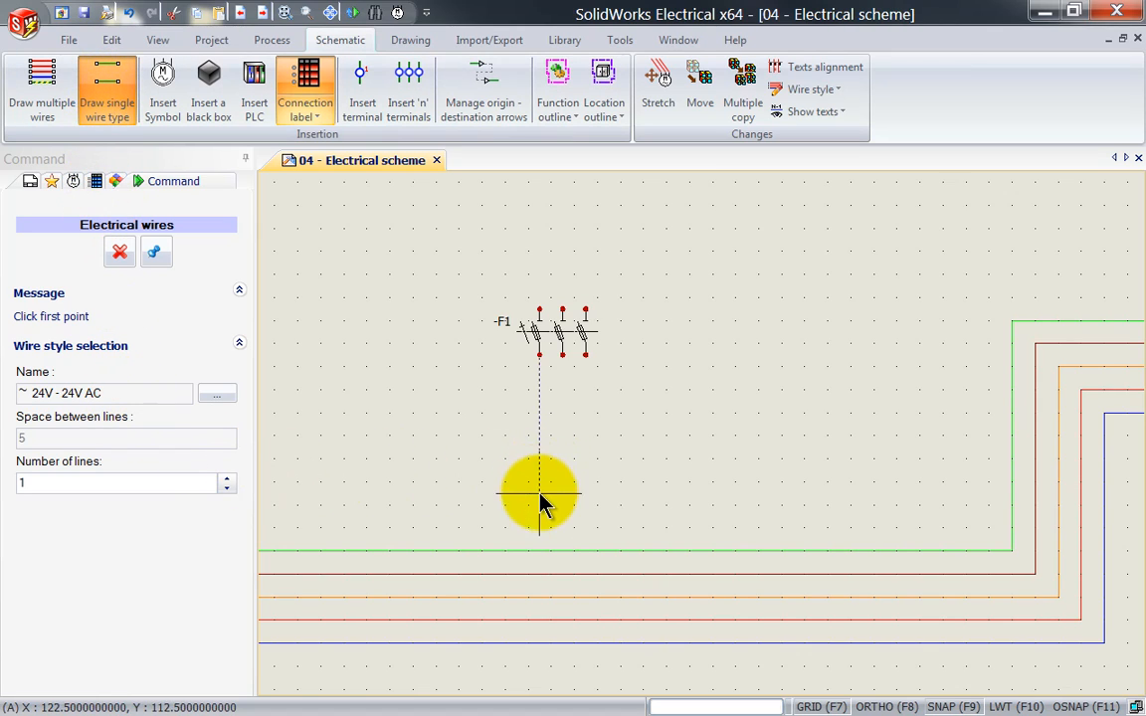
mouse_move(540, 652)
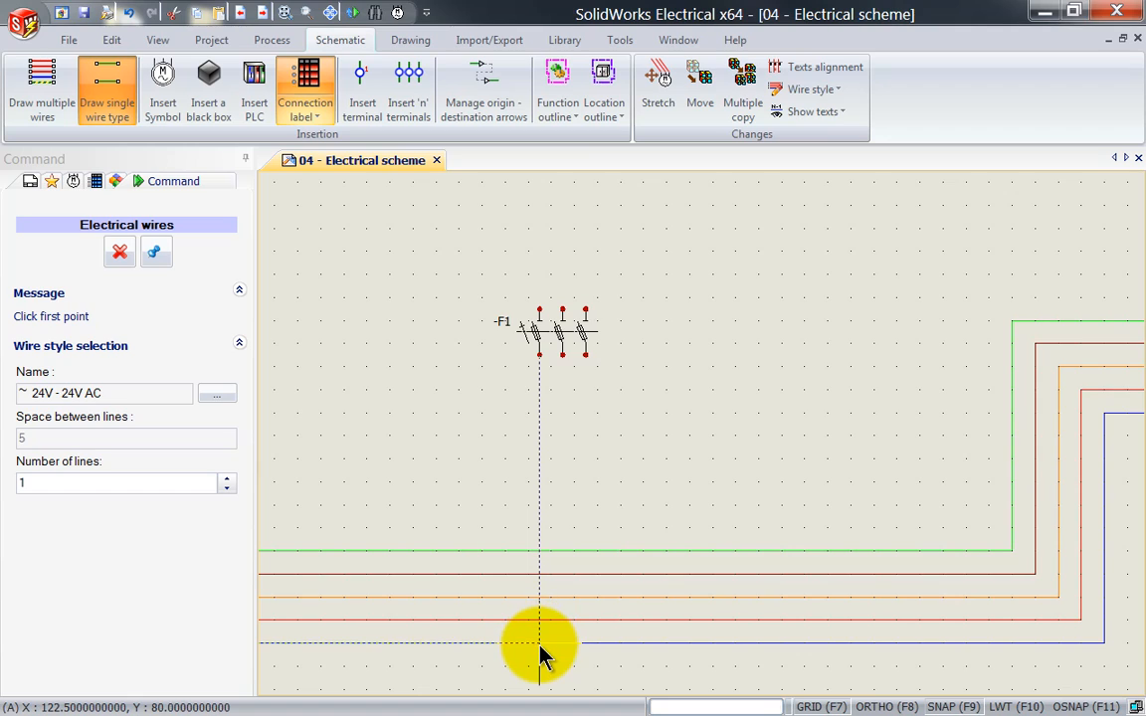
mouse_move(551, 647)
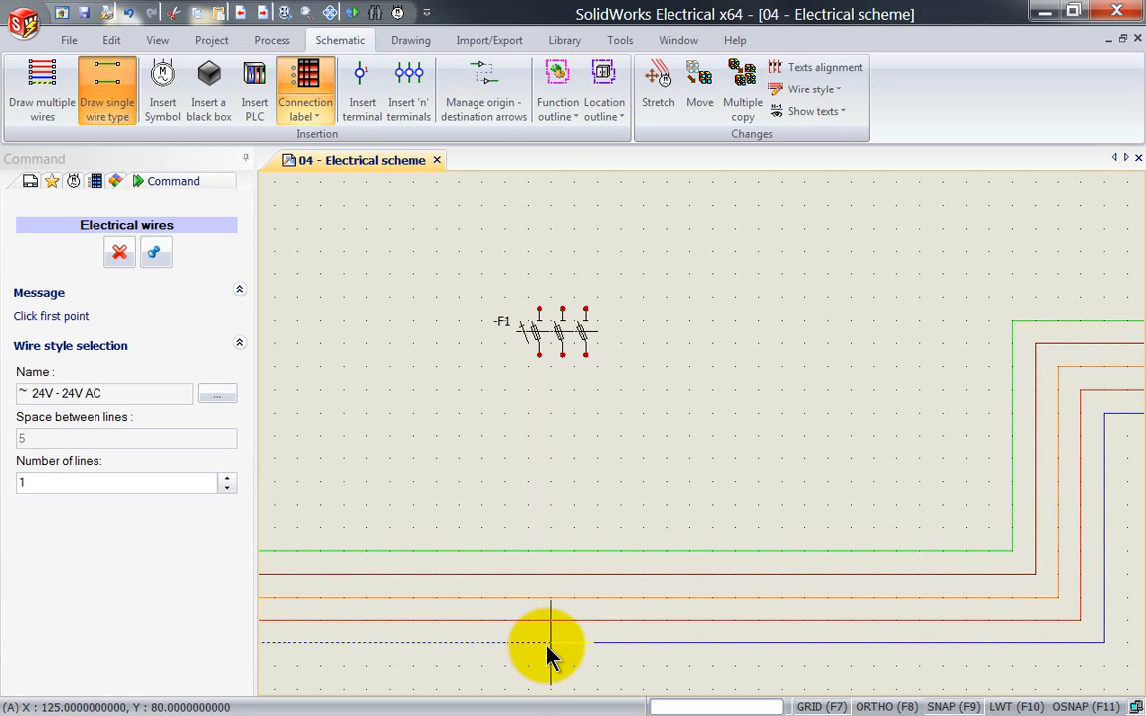
click(545, 644)
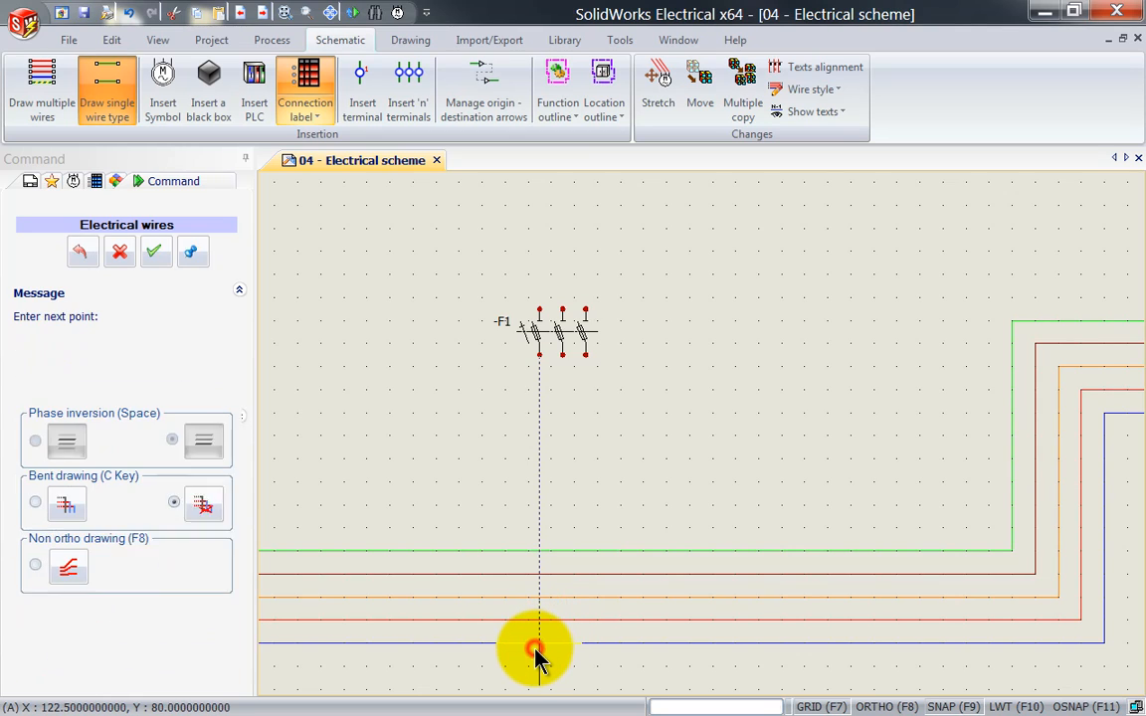
mouse_move(540, 403)
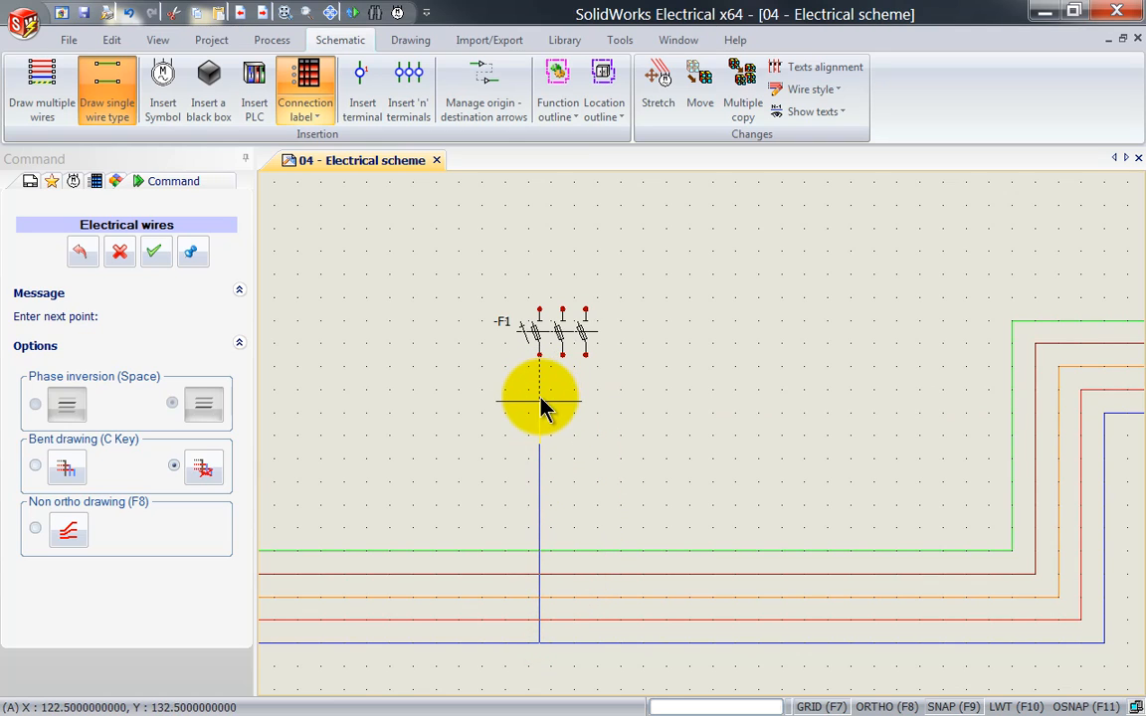
mouse_move(528, 324)
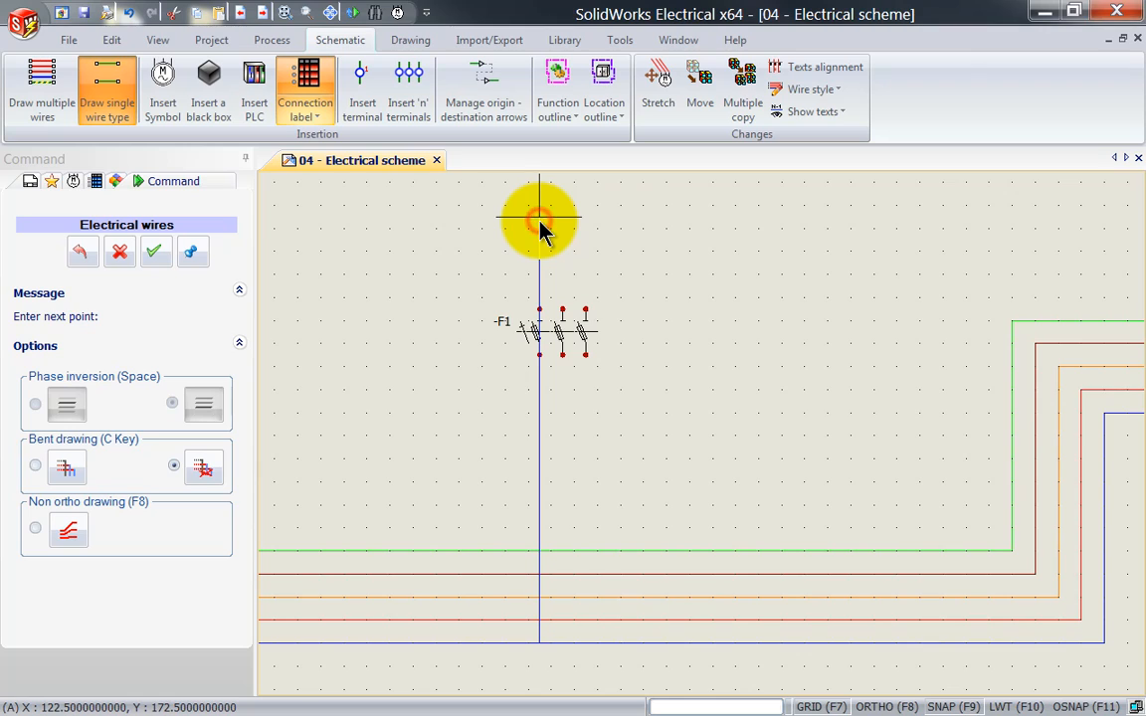
mouse_move(488, 228)
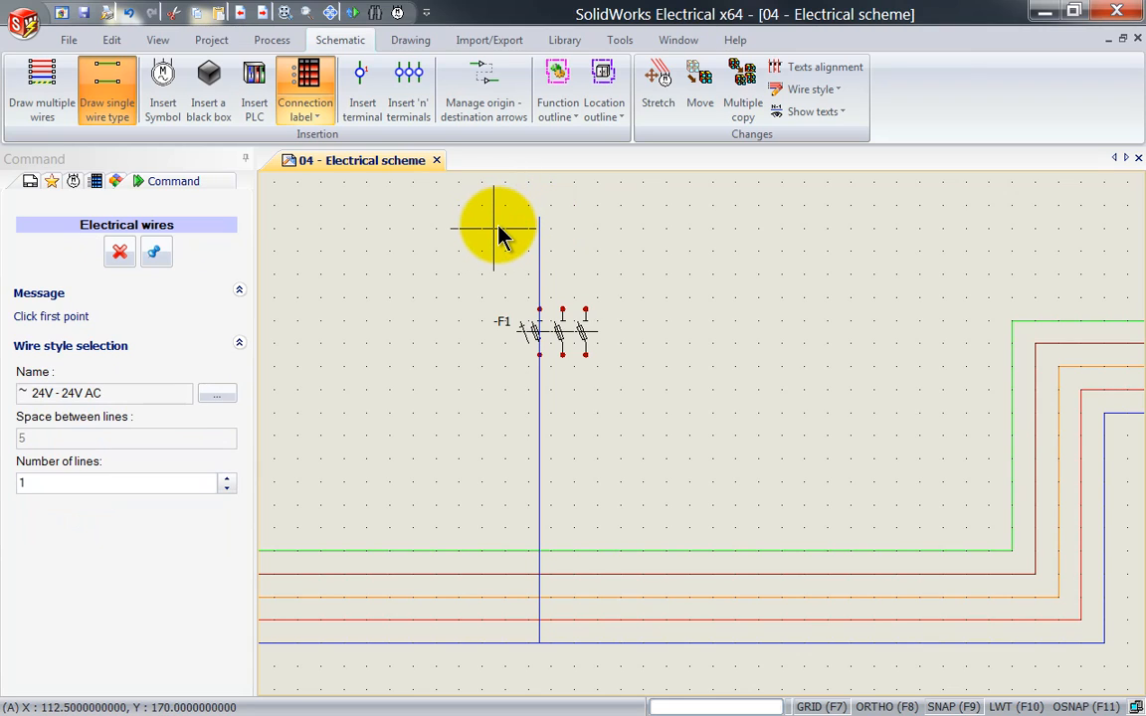
mouse_move(498, 368)
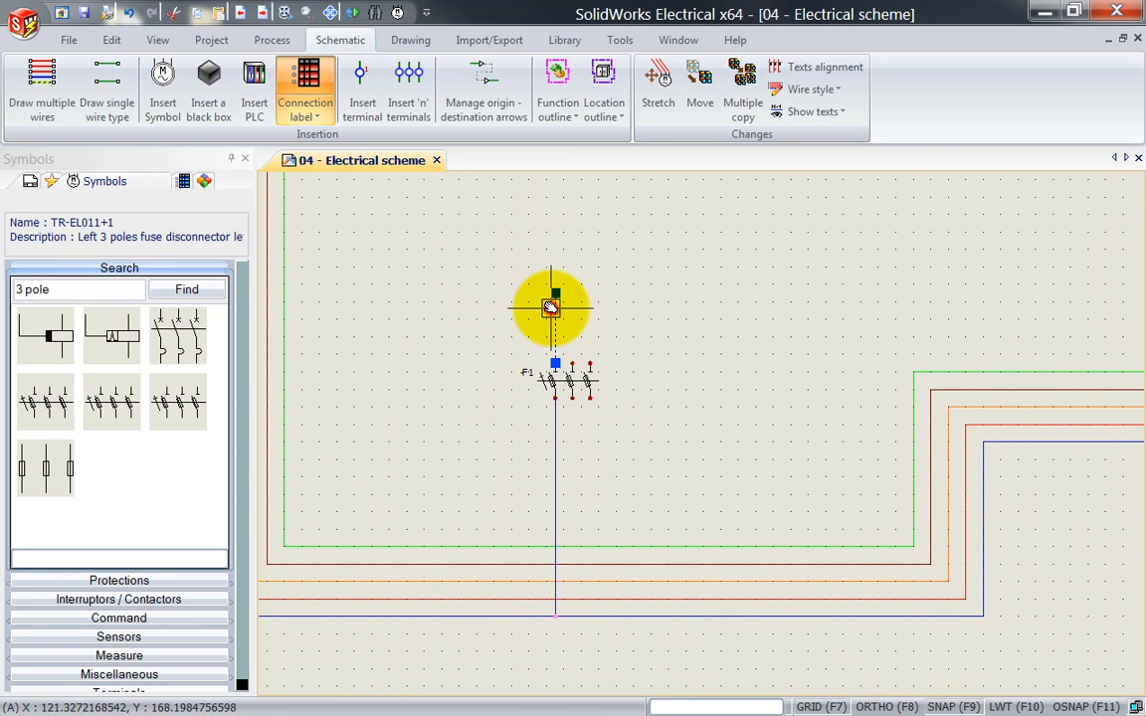
mouse_move(642, 418)
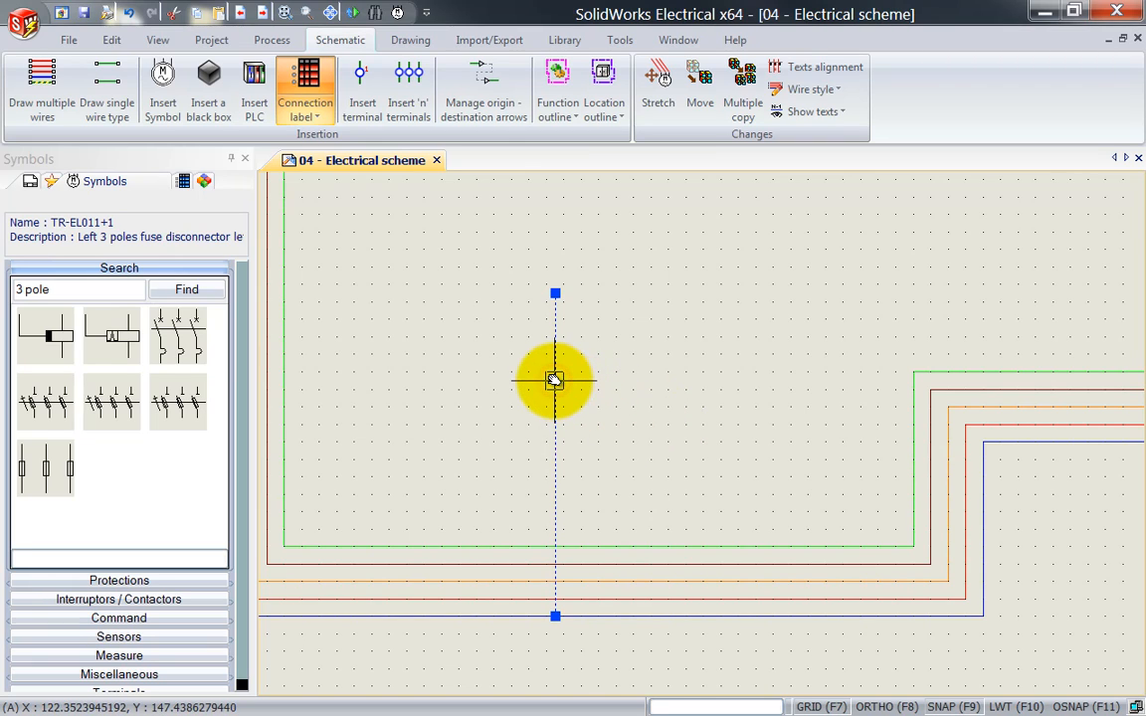
mouse_move(287, 299)
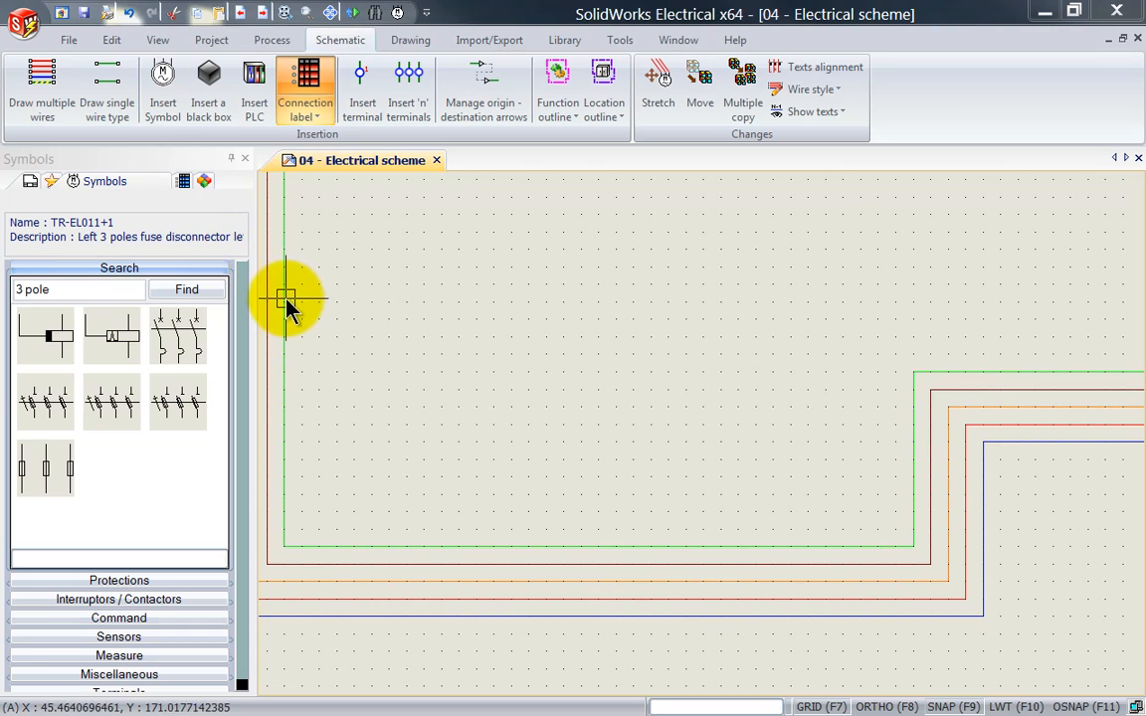
mouse_move(184, 224)
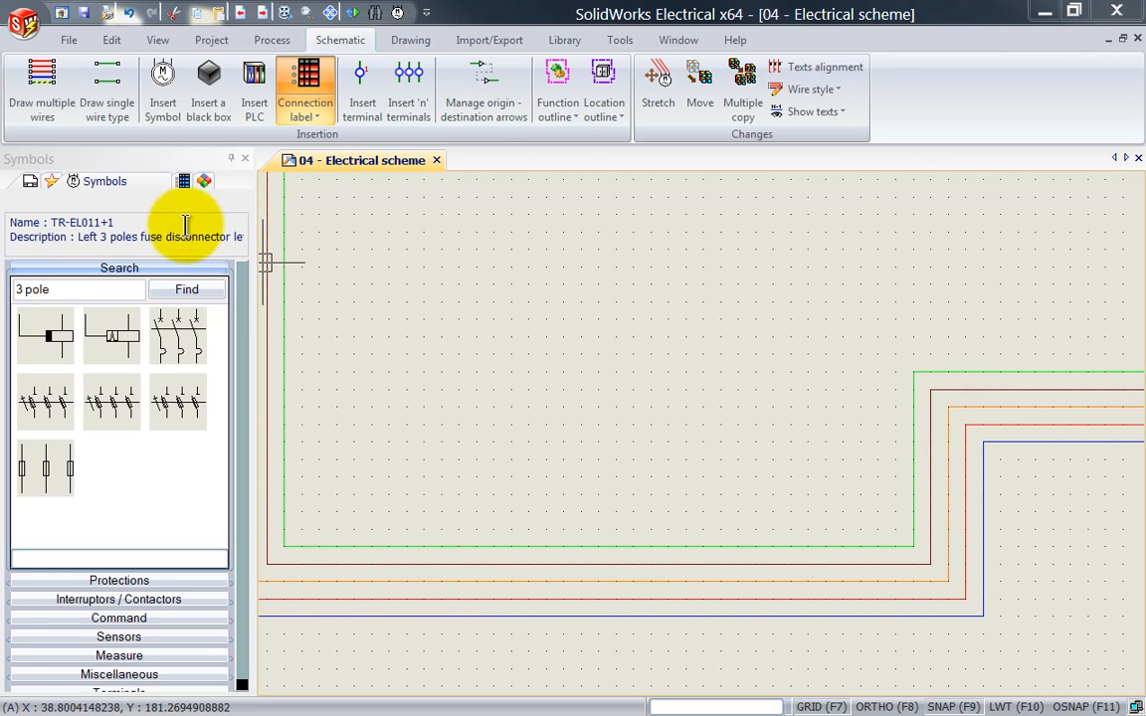
- Begin a five-wire group on the N, L1–L3, PE bus lines, heading upward
click(41, 89)
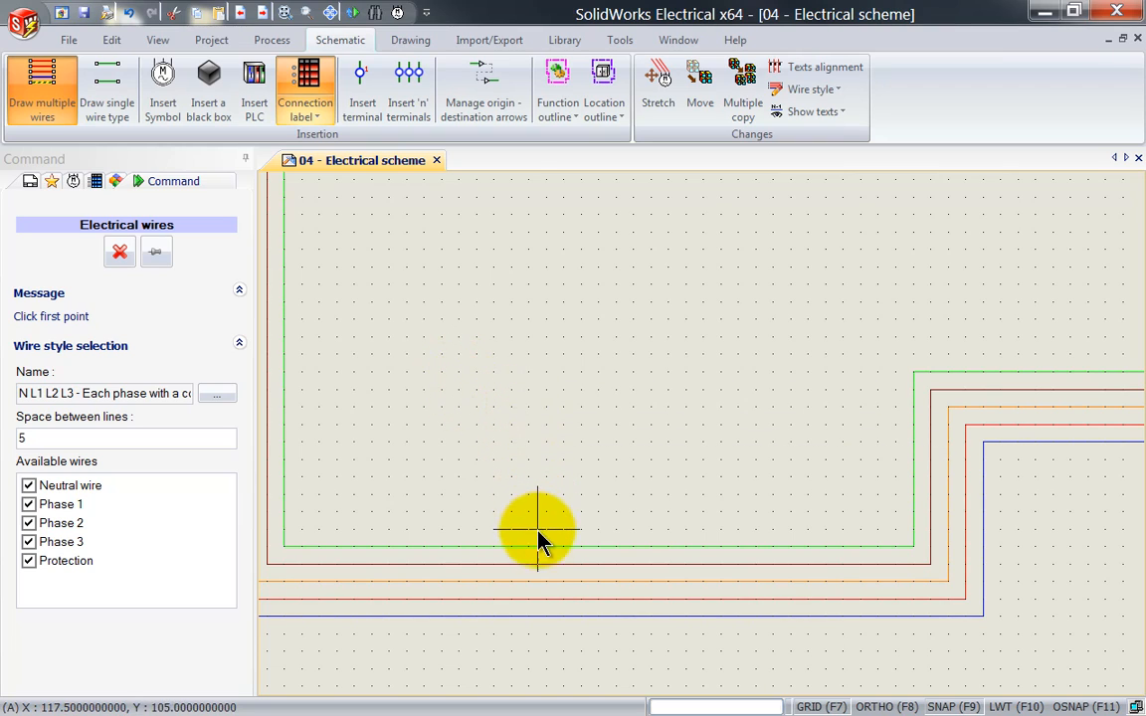
mouse_move(527, 602)
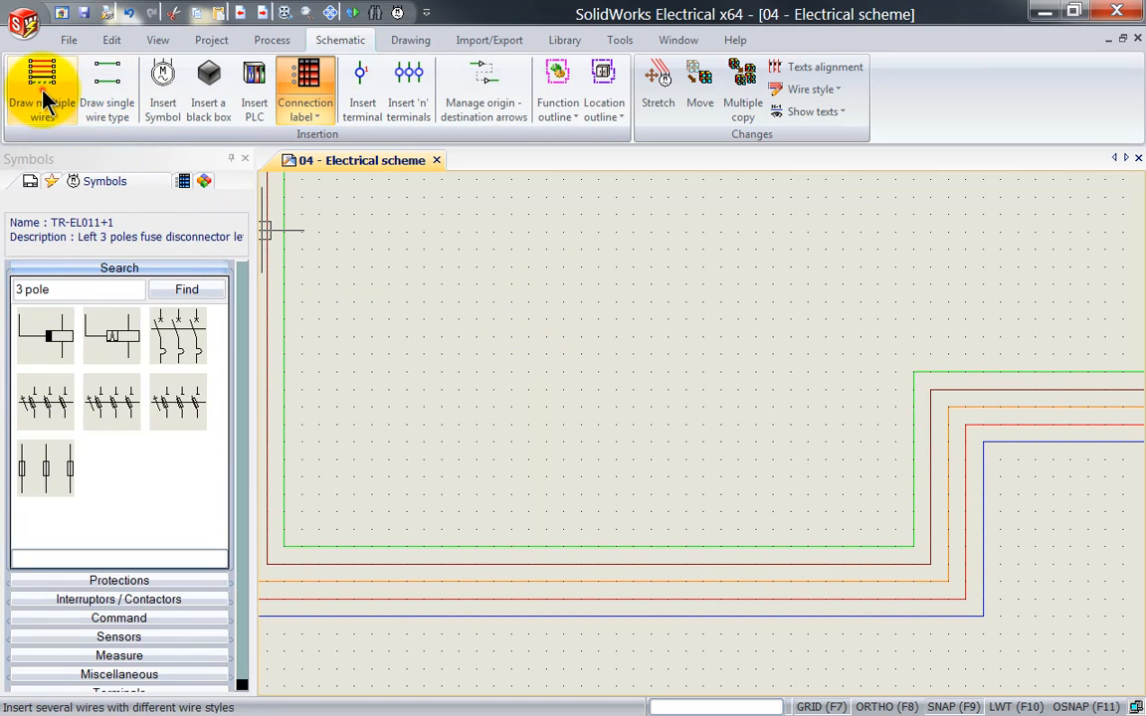
click(41, 89)
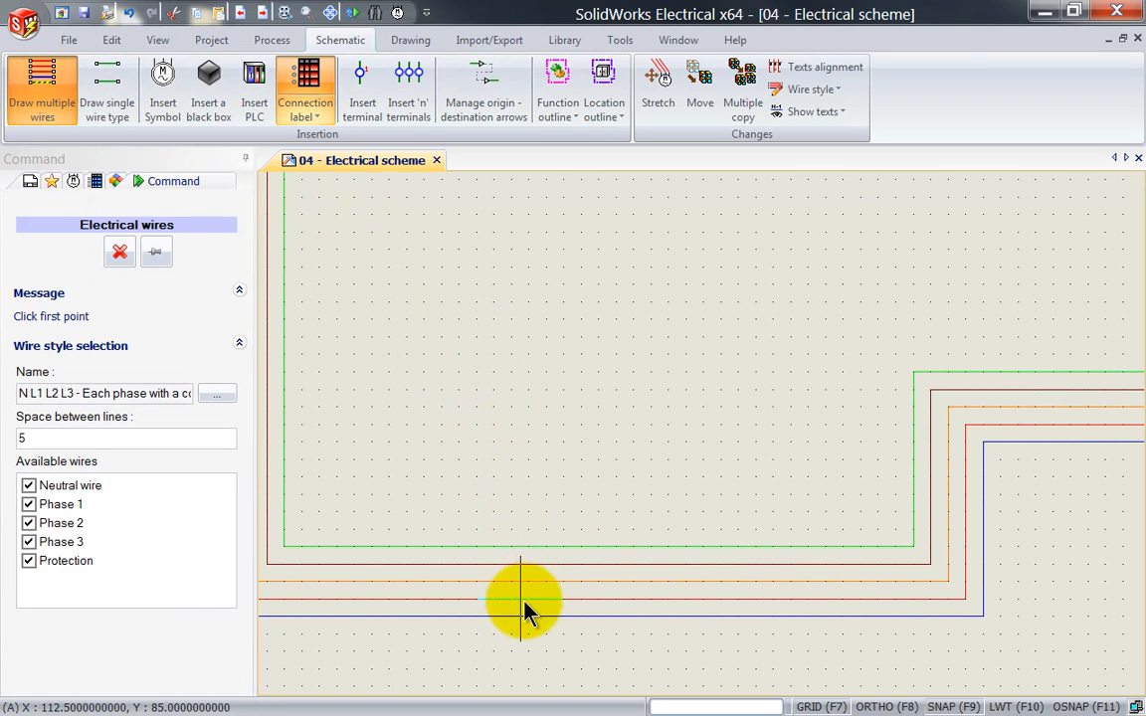
click(521, 597)
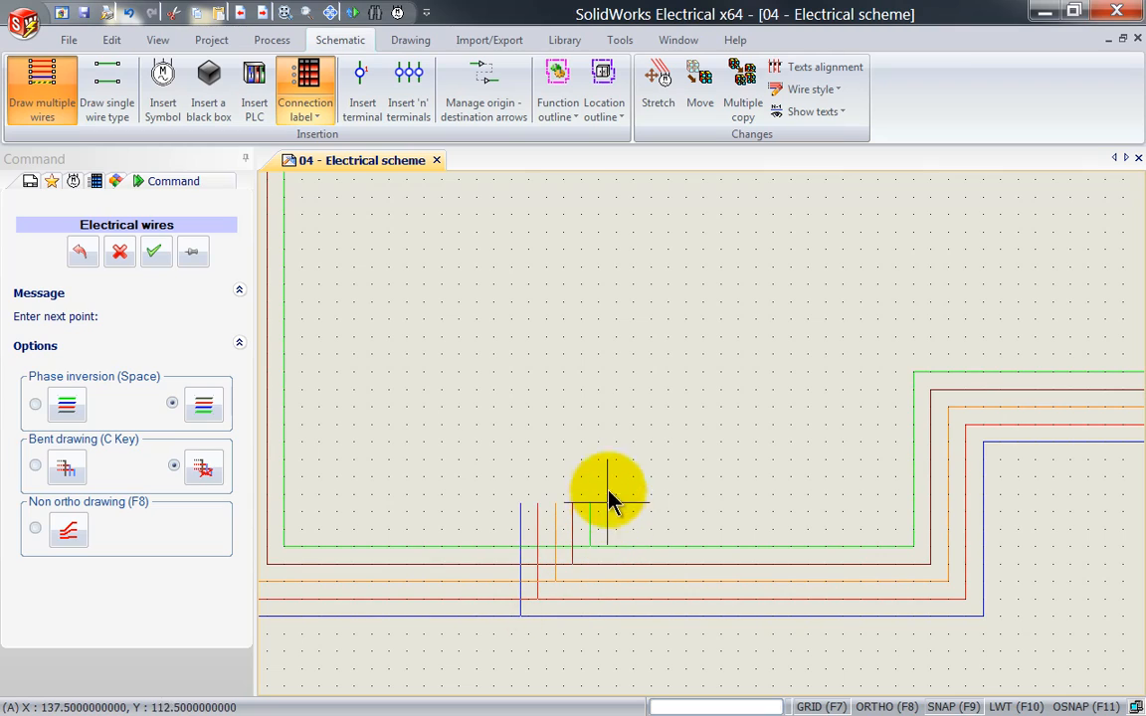
mouse_move(592, 229)
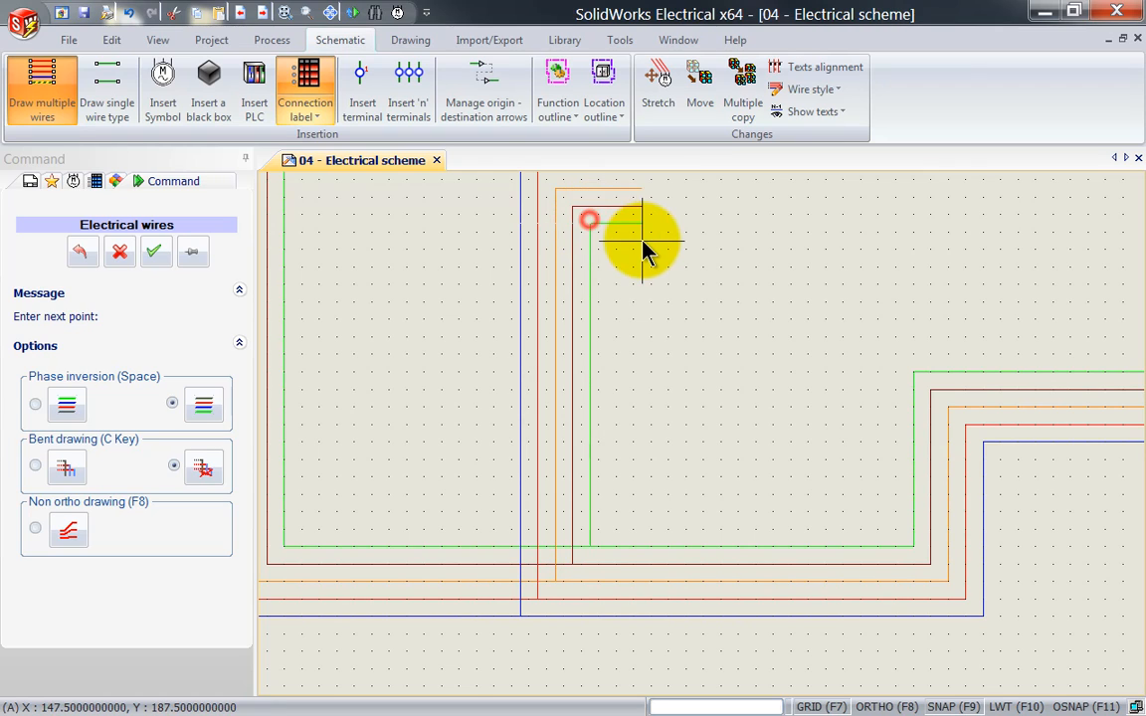
- Finish the five-wire branch, then draw a horizontal single wire and a vertical branch
click(106, 84)
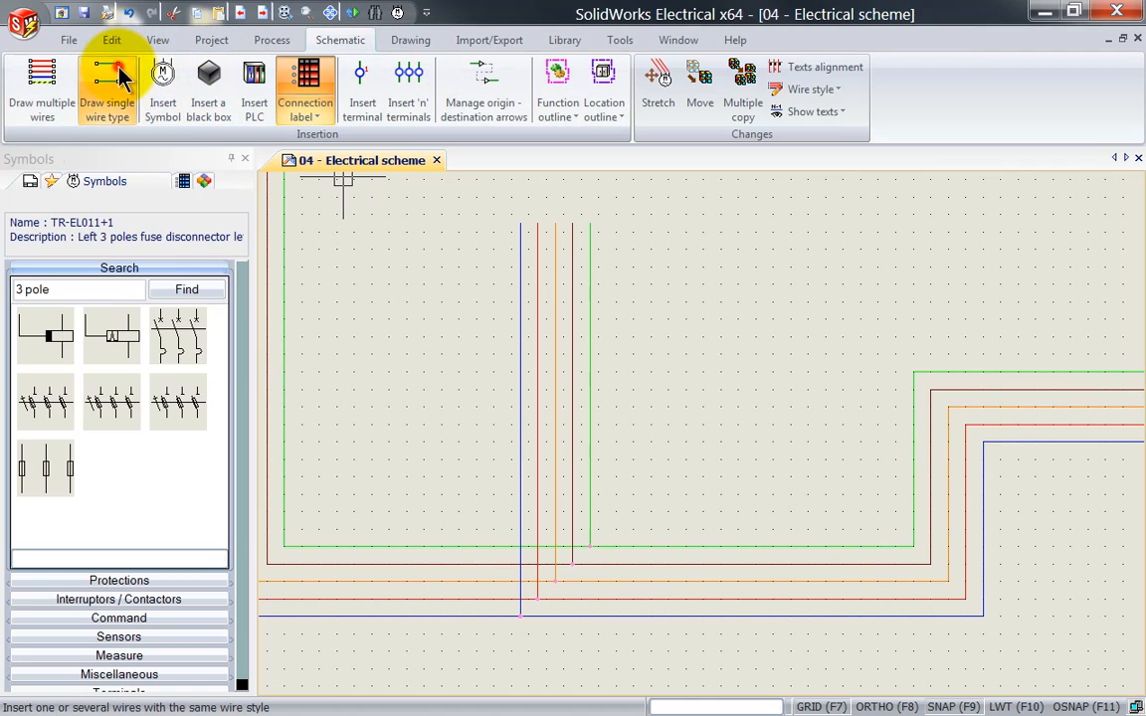
click(107, 90)
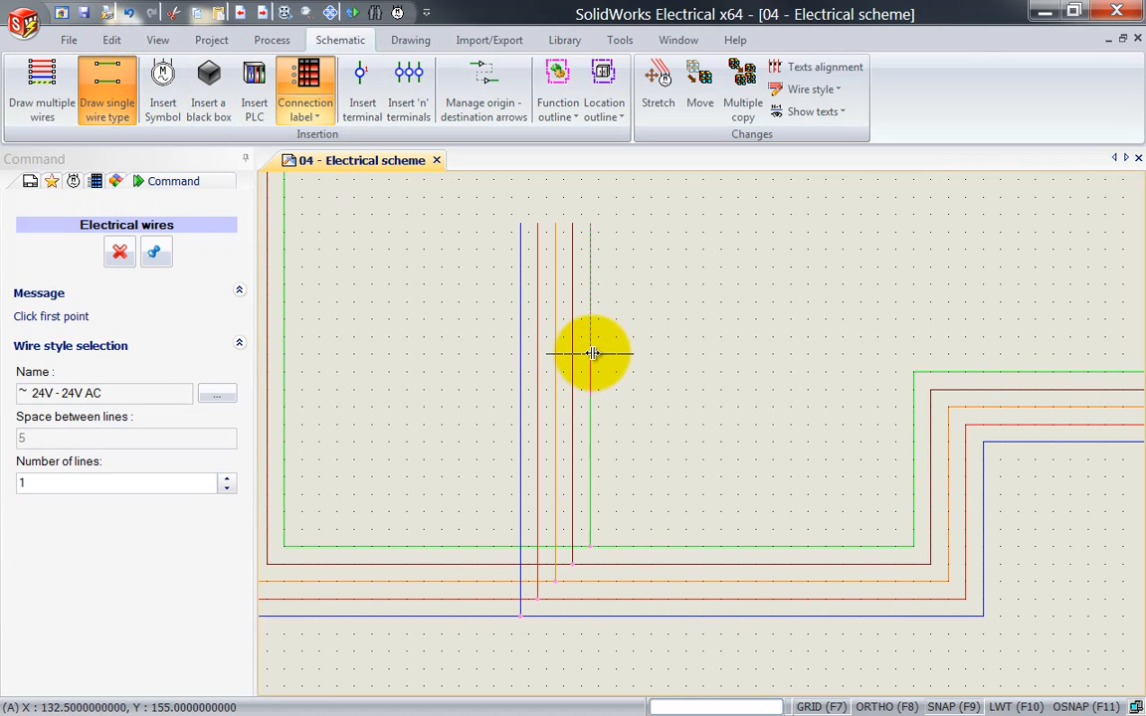
click(592, 353)
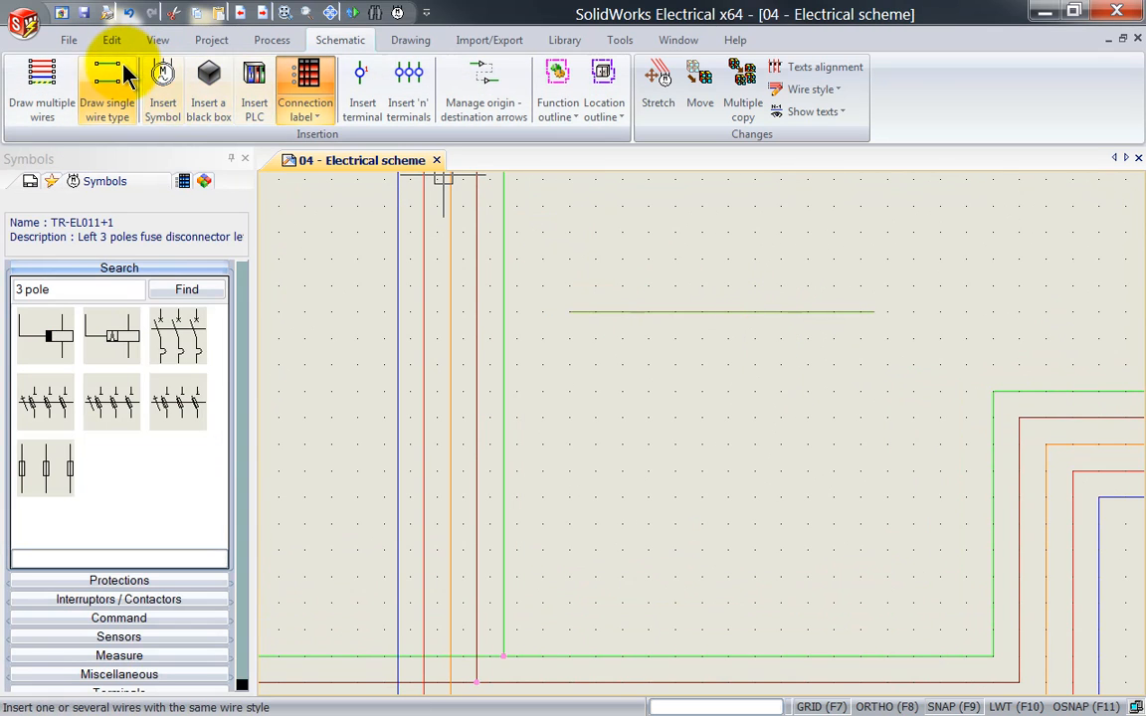
click(106, 90)
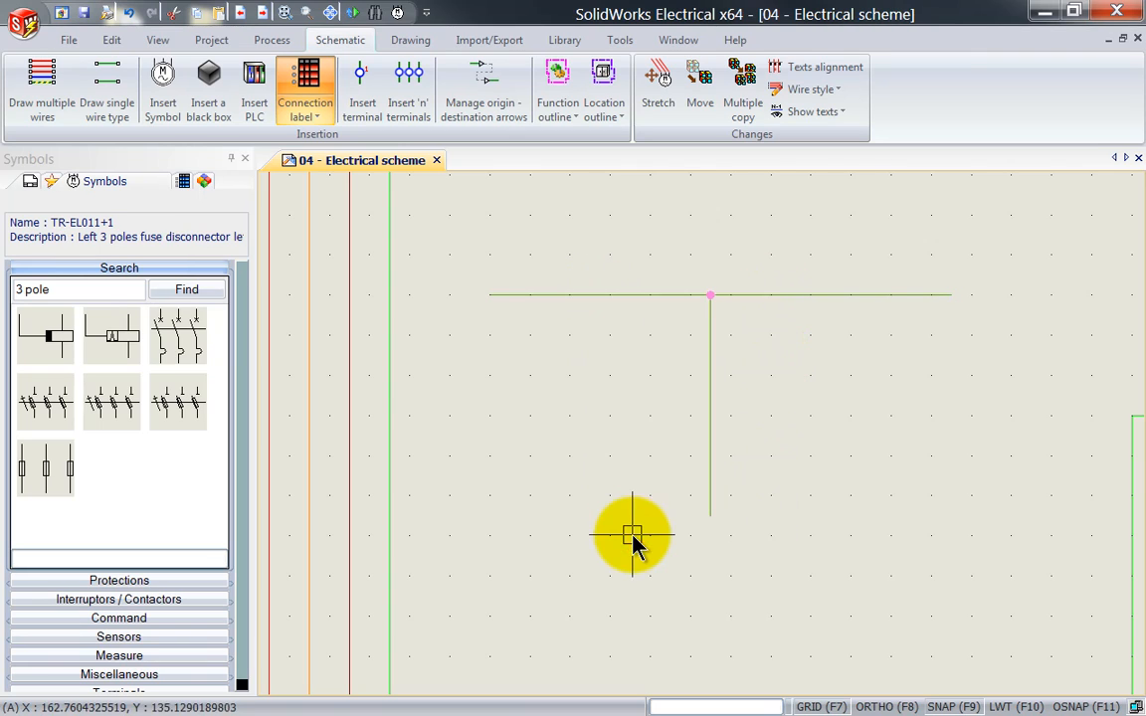
- Cut the short horizontal wire beside the vertical branch and begin pasting it
right_click(633, 535)
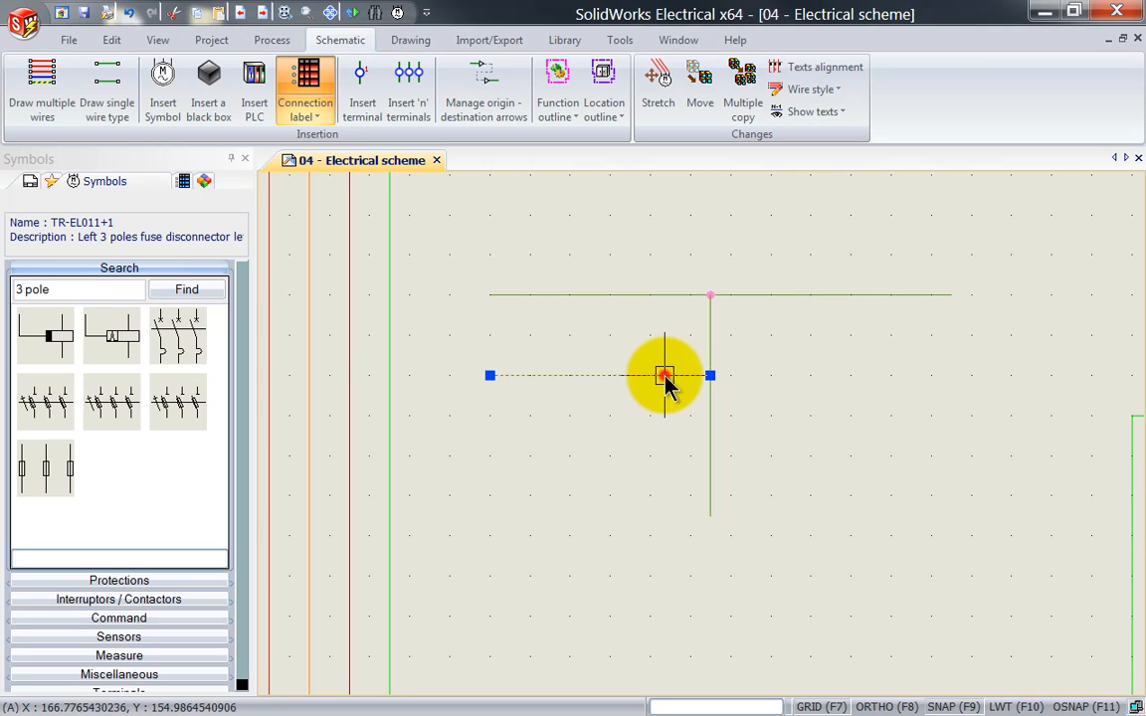
mouse_move(592, 383)
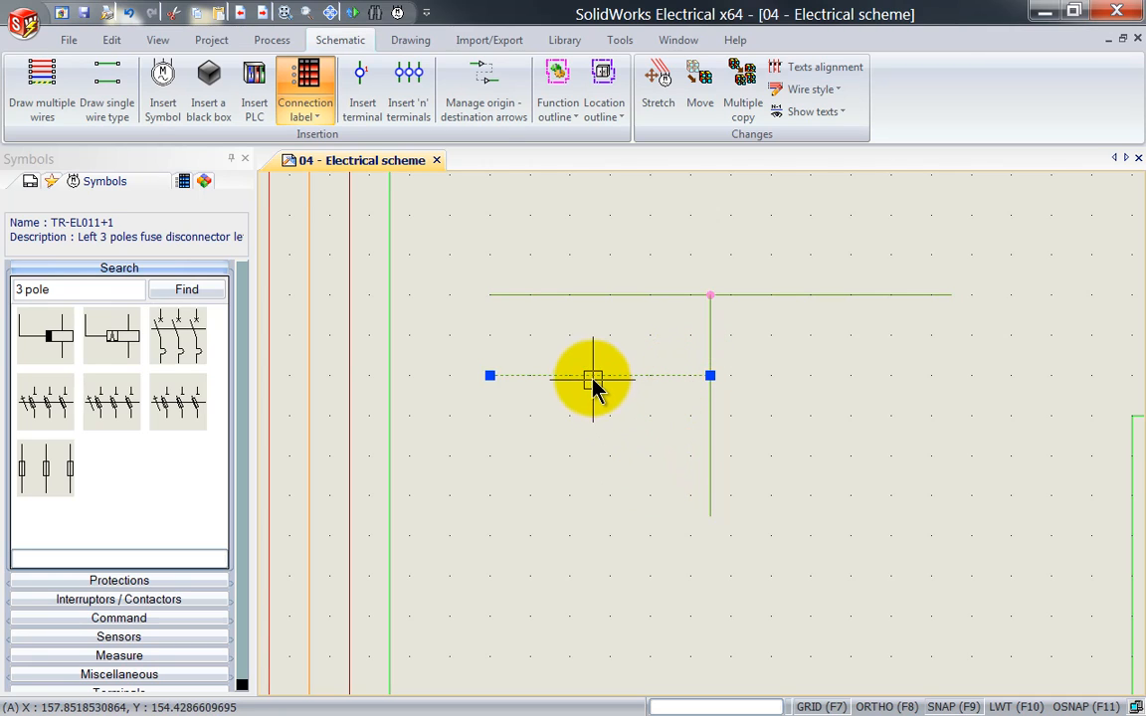
right_click(592, 378)
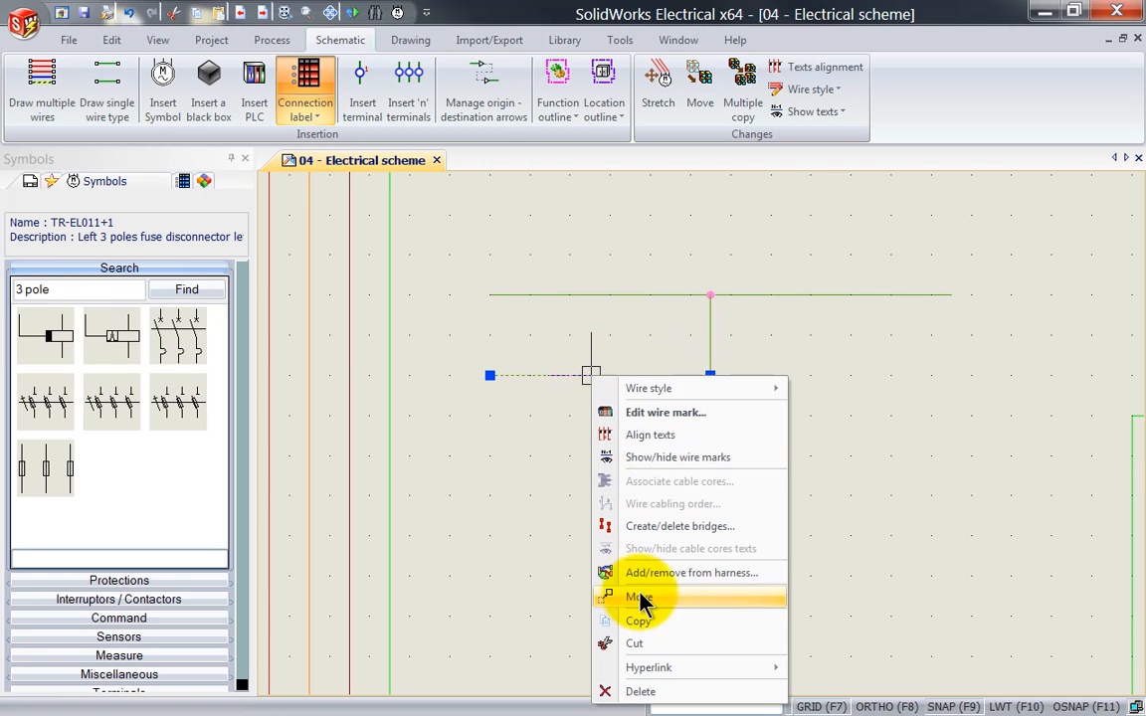
right_click(816, 383)
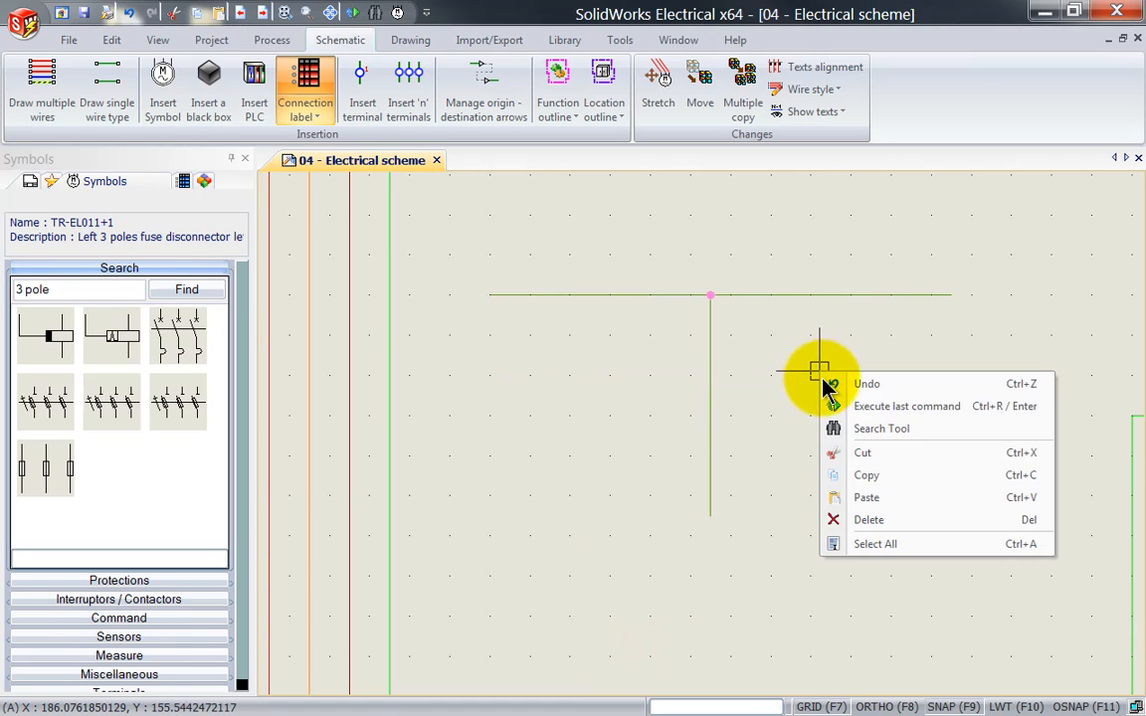
click(867, 497)
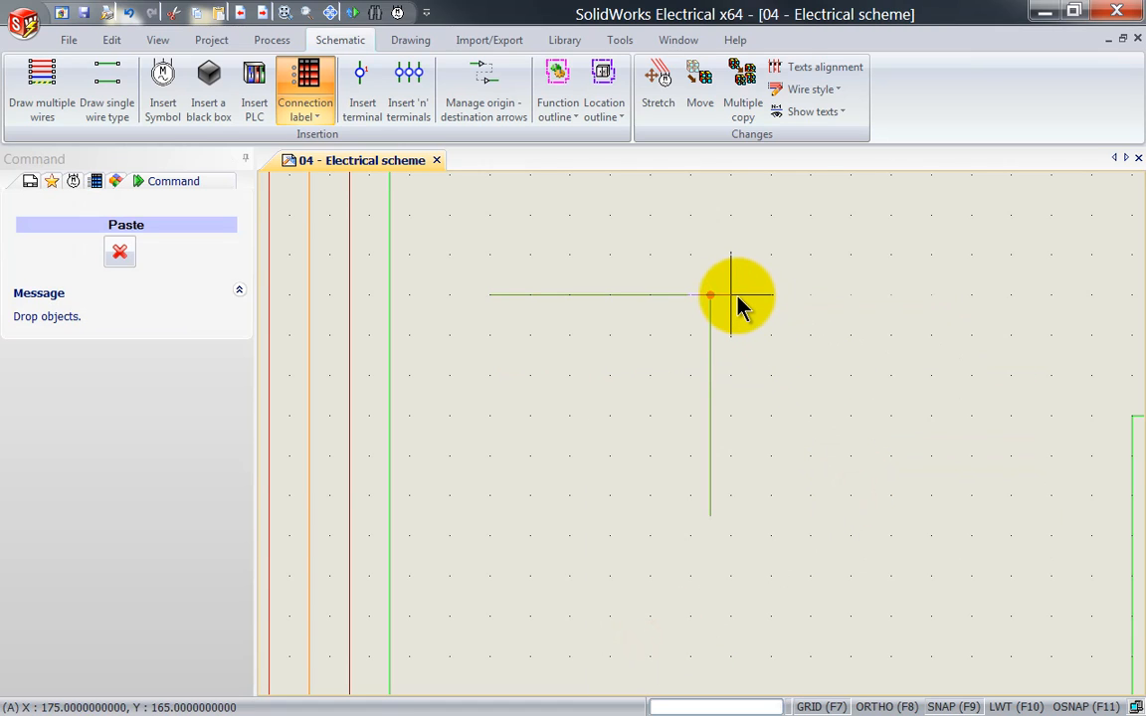